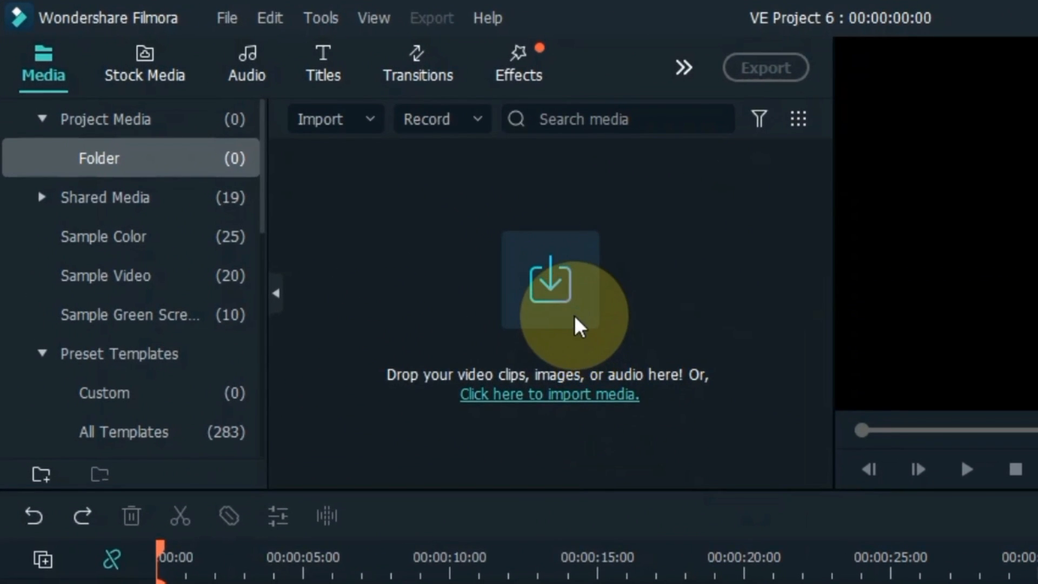
# Step: Import the Music.mp3 and sound effect.mp3 audio files into the media library
pyautogui.click(549, 393)
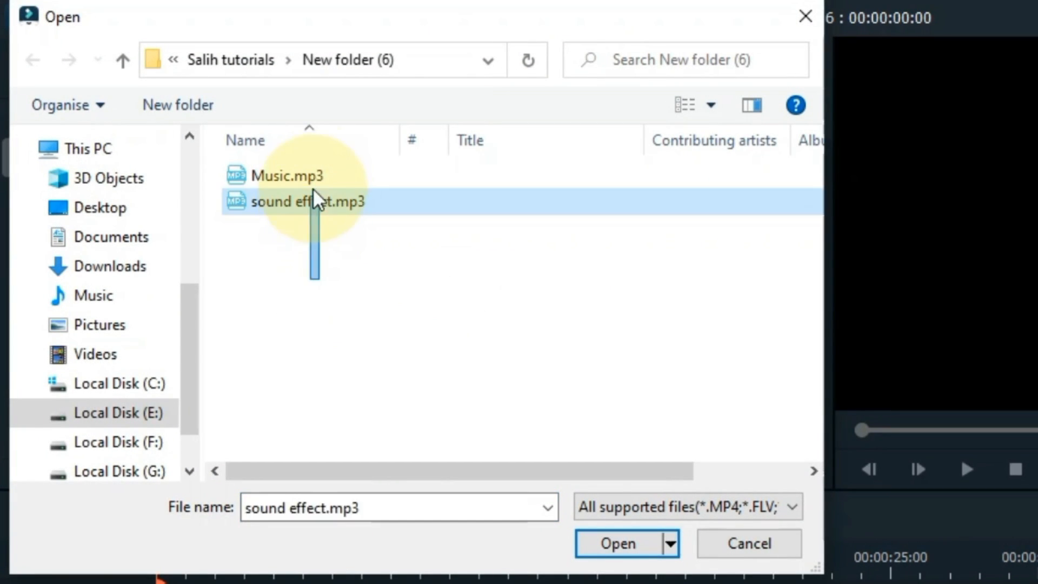
pyautogui.click(620, 544)
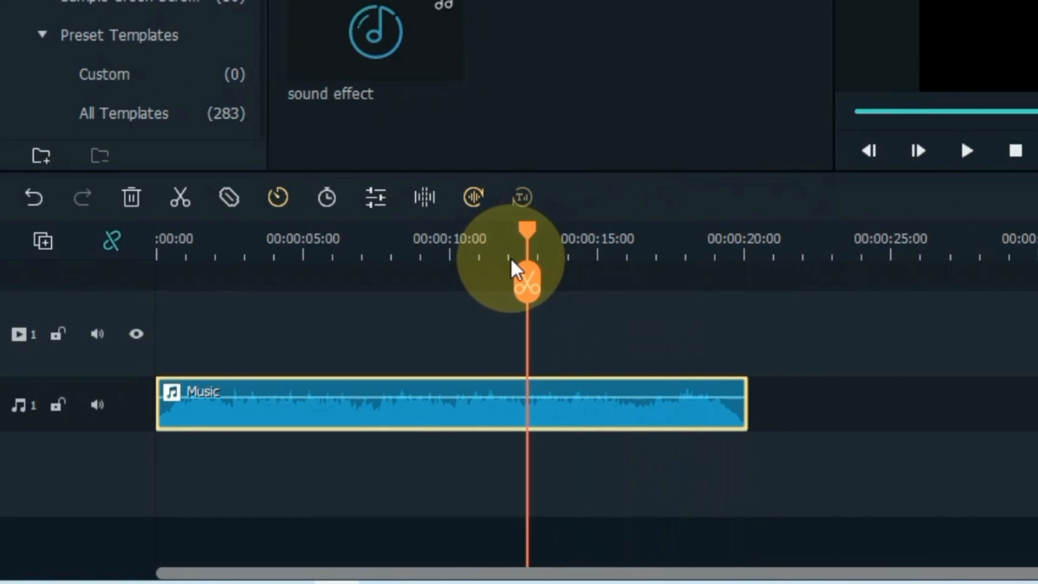
# Step: Split the Music clip at about 10 s and 13 s and select the middle piece
pyautogui.moveTo(524, 259); pyautogui.dragTo(427, 278)
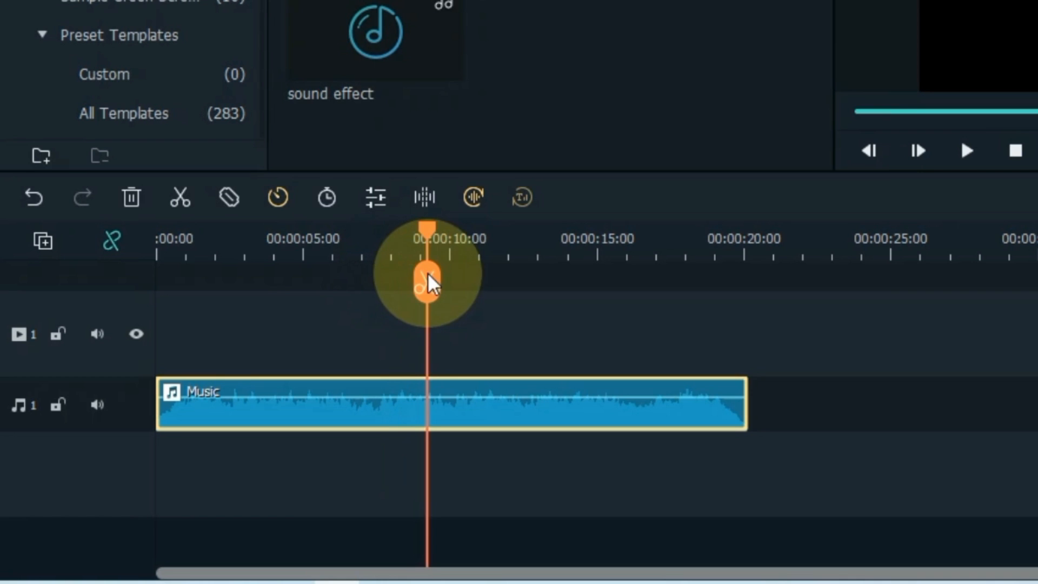
pyautogui.moveTo(428, 278); pyautogui.dragTo(464, 285)
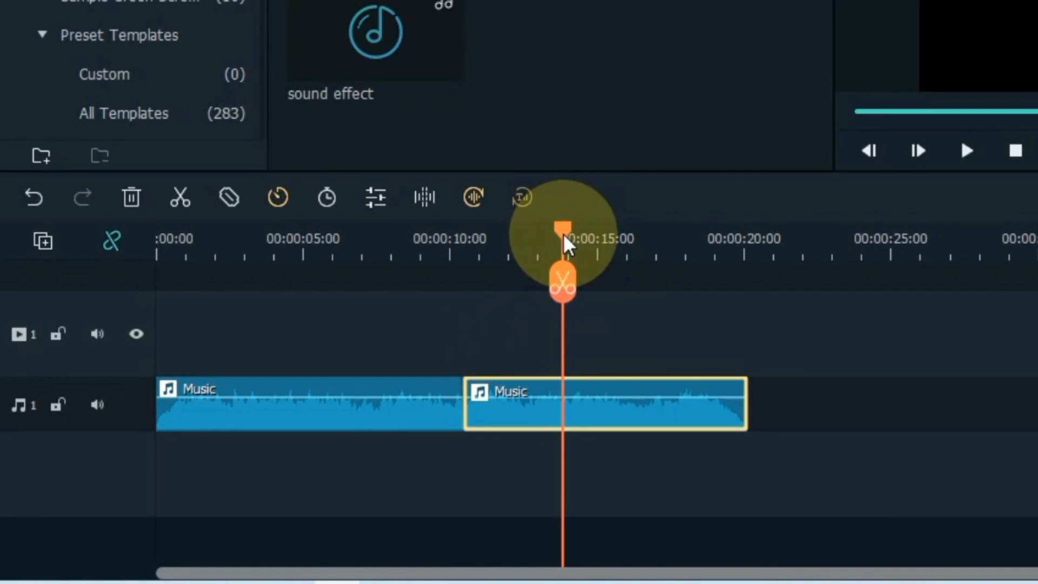
pyautogui.click(559, 280)
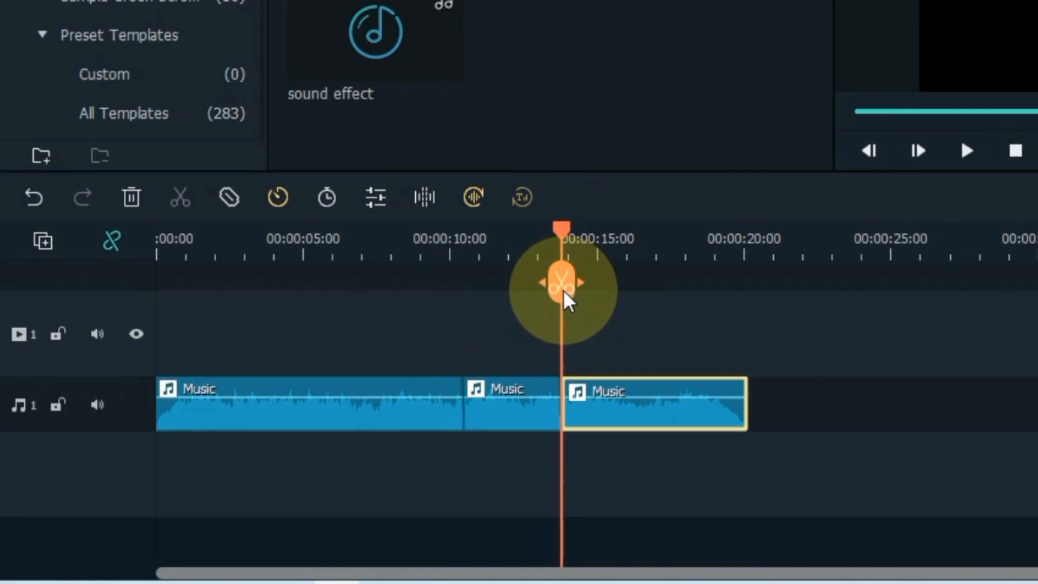
pyautogui.click(508, 418)
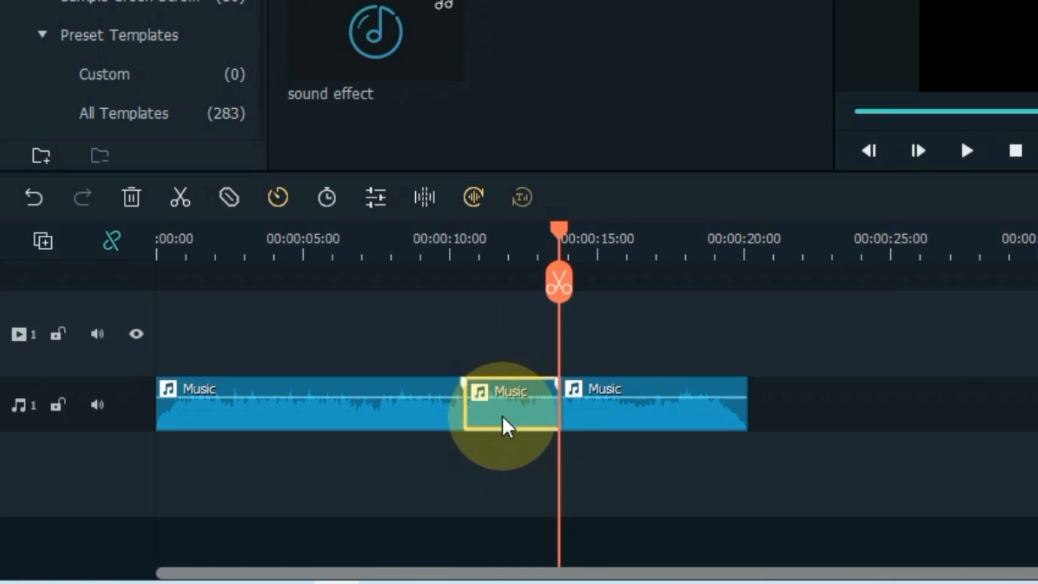
# Step: Move the middle Music piece to Audio track 2 and stretch it over both neighbours
pyautogui.moveTo(510, 403); pyautogui.dragTo(510, 443)
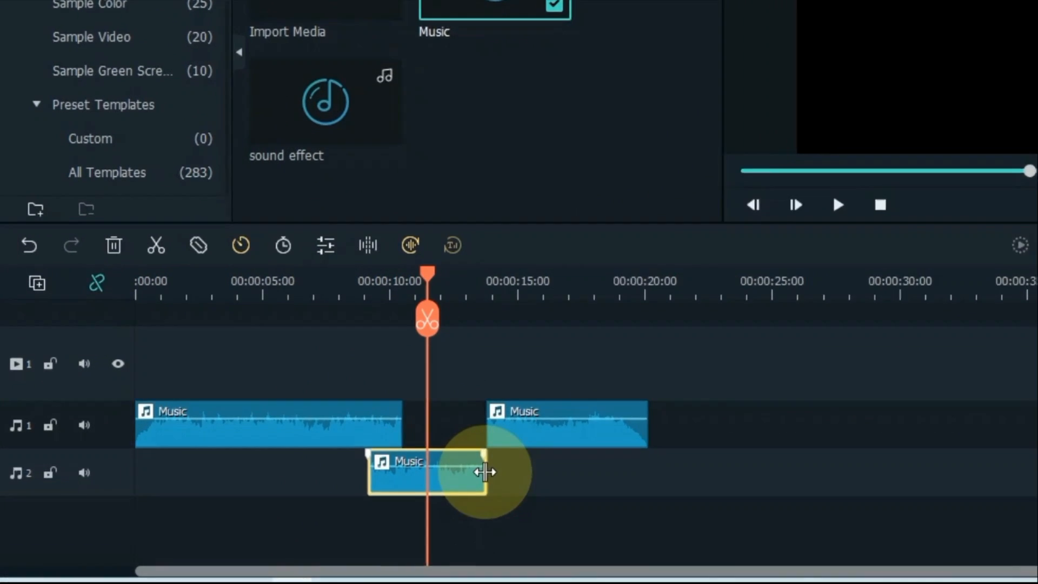
pyautogui.moveTo(486, 472); pyautogui.dragTo(595, 461)
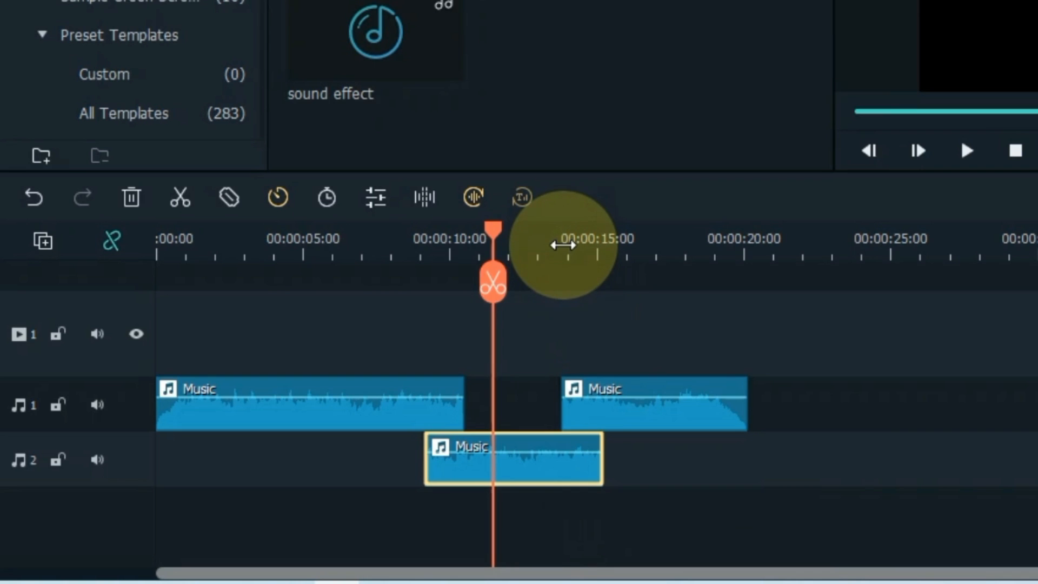
pyautogui.click(966, 151)
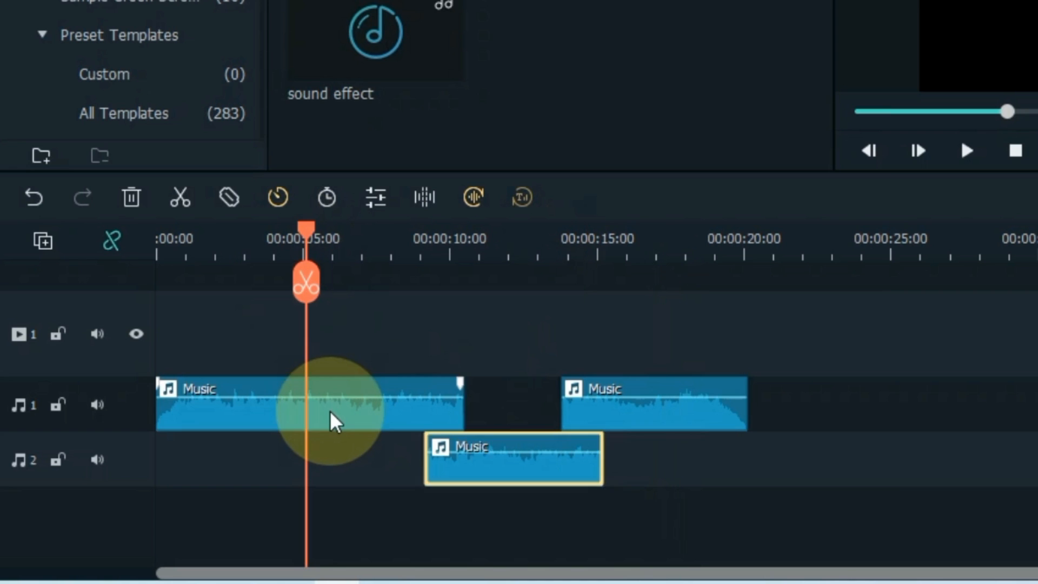
# Step: Open the first Music piece's custom equalizer and boost the 8k and 16k bands to +18
pyautogui.click(332, 417)
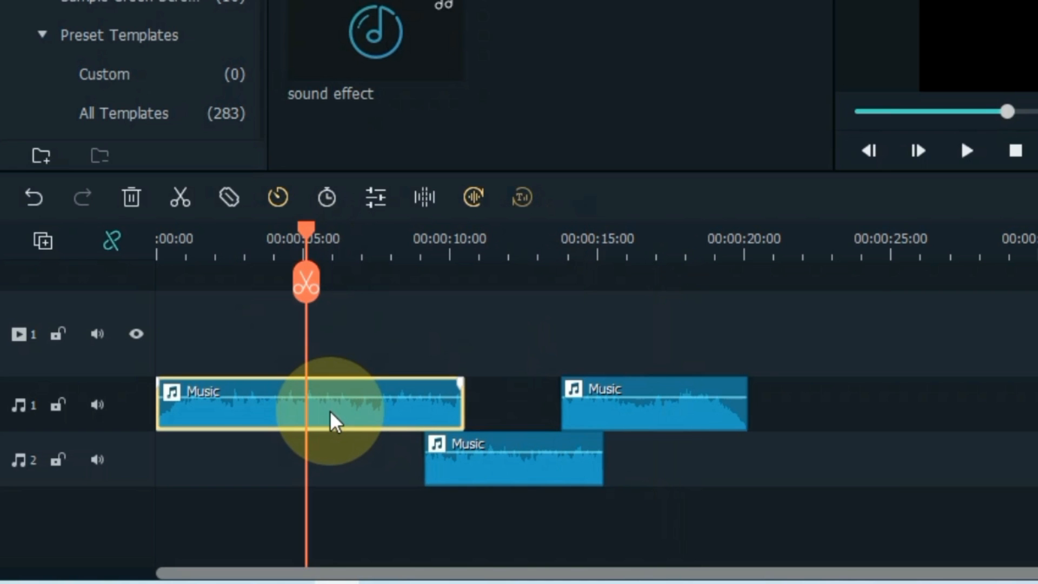
pyautogui.doubleClick(329, 413)
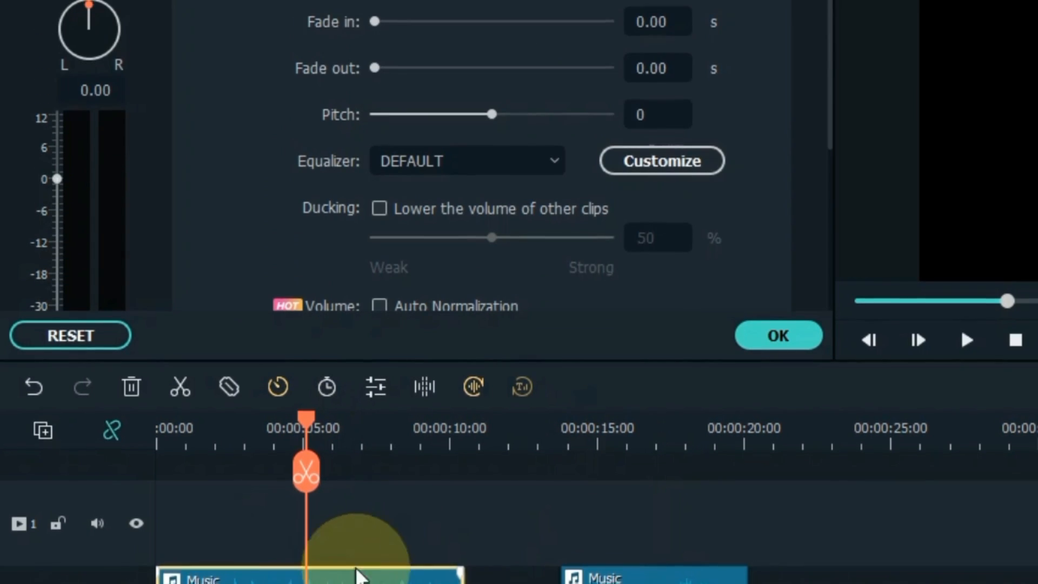
pyautogui.click(661, 161)
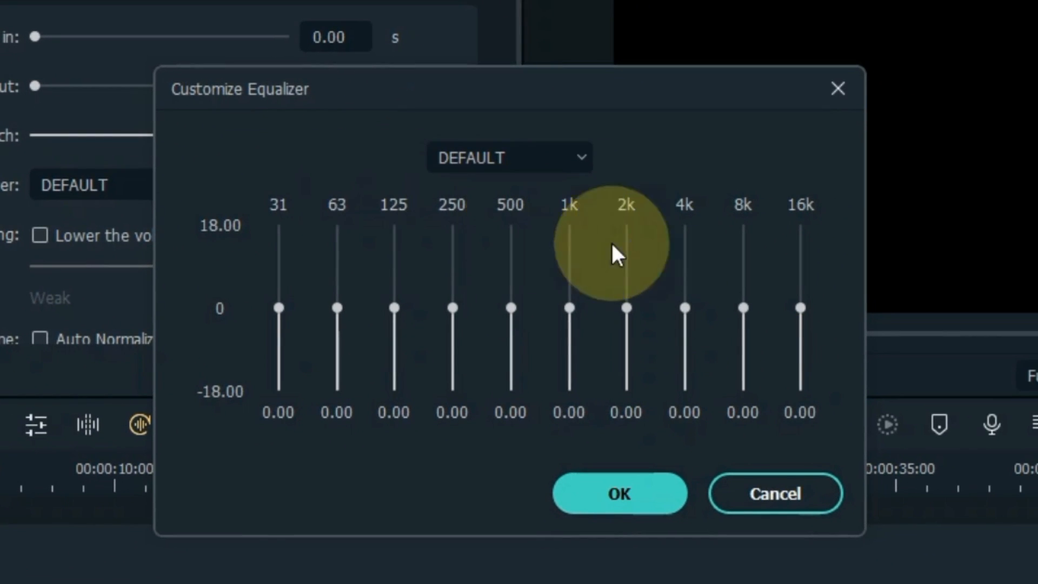
pyautogui.moveTo(799, 307); pyautogui.dragTo(800, 230)
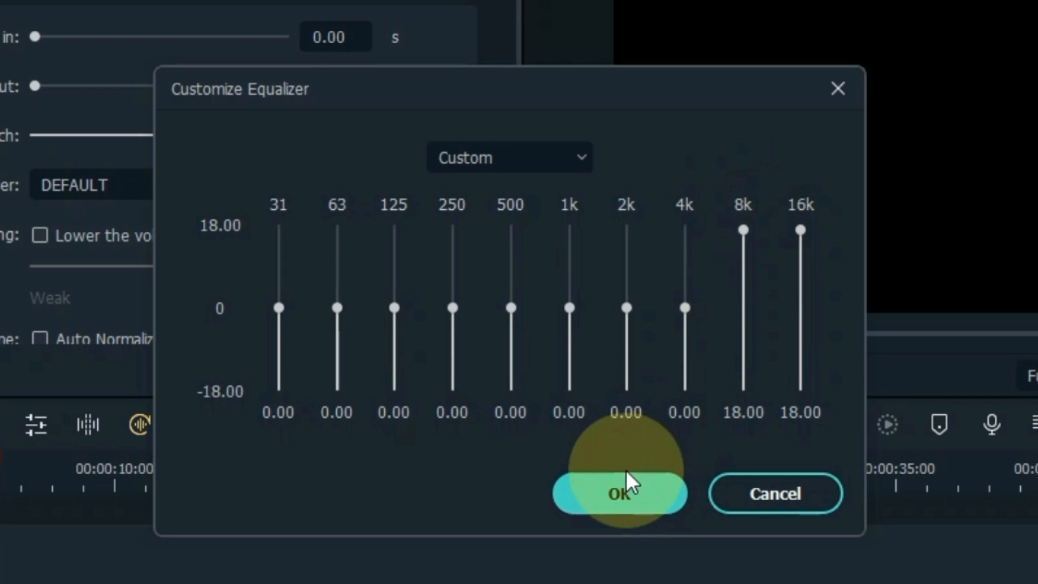
pyautogui.click(625, 493)
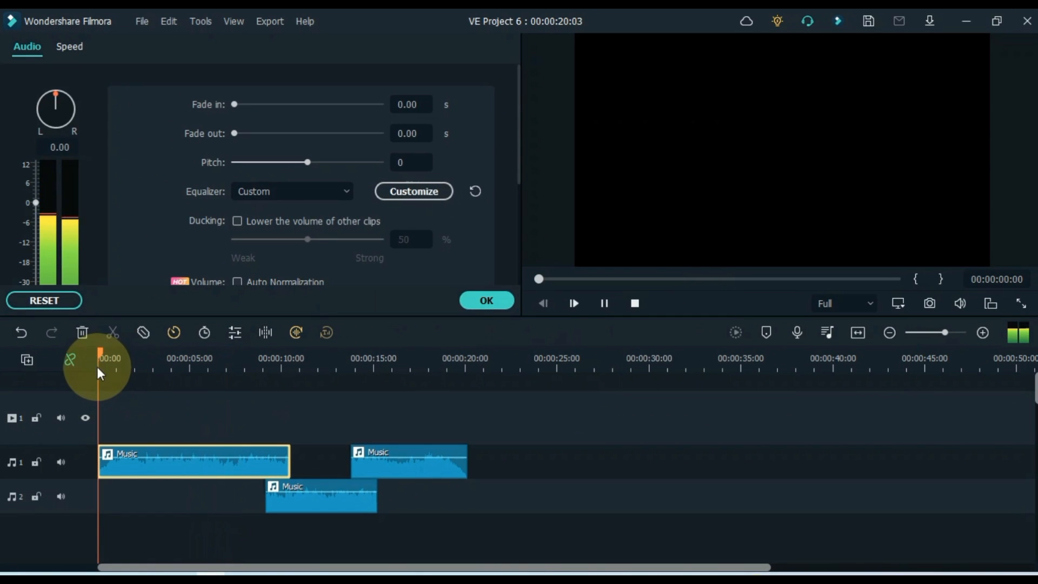
# Step: Cut the low and mid bands to -18, boost 250 Hz to +18, and confirm
pyautogui.click(413, 191)
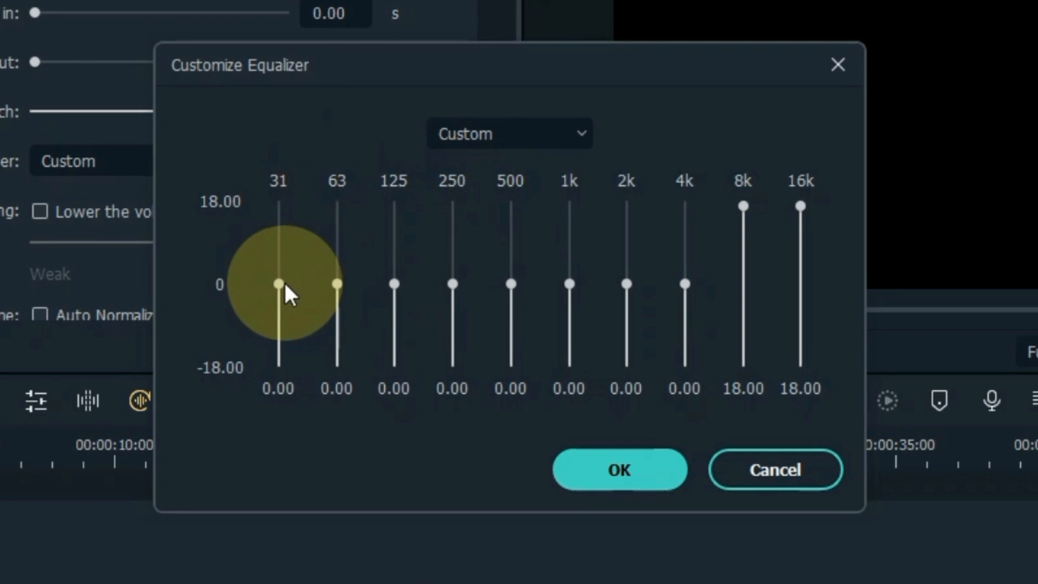
pyautogui.moveTo(277, 284); pyautogui.dragTo(277, 361)
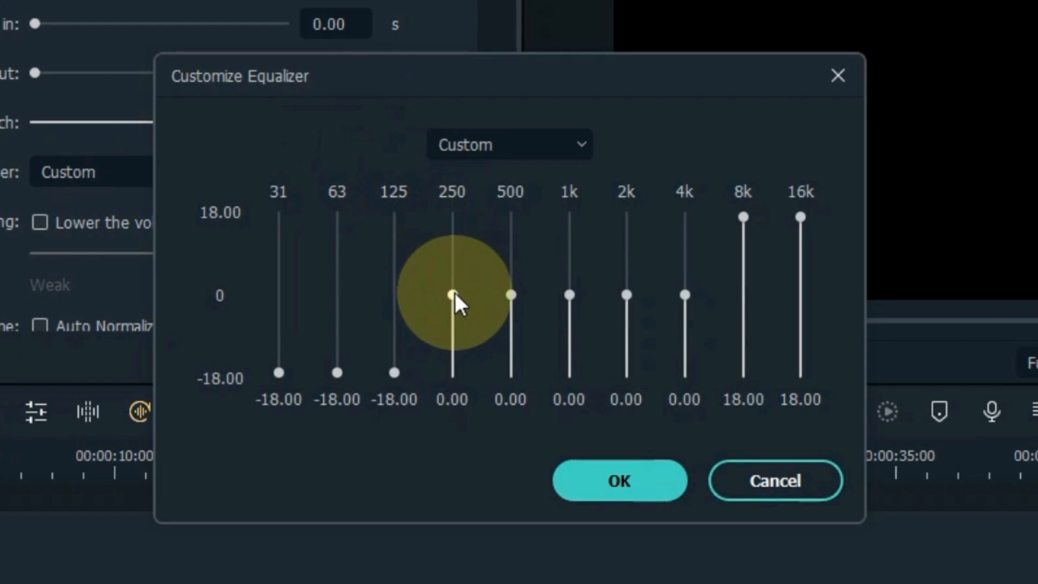
pyautogui.moveTo(452, 295); pyautogui.dragTo(452, 217)
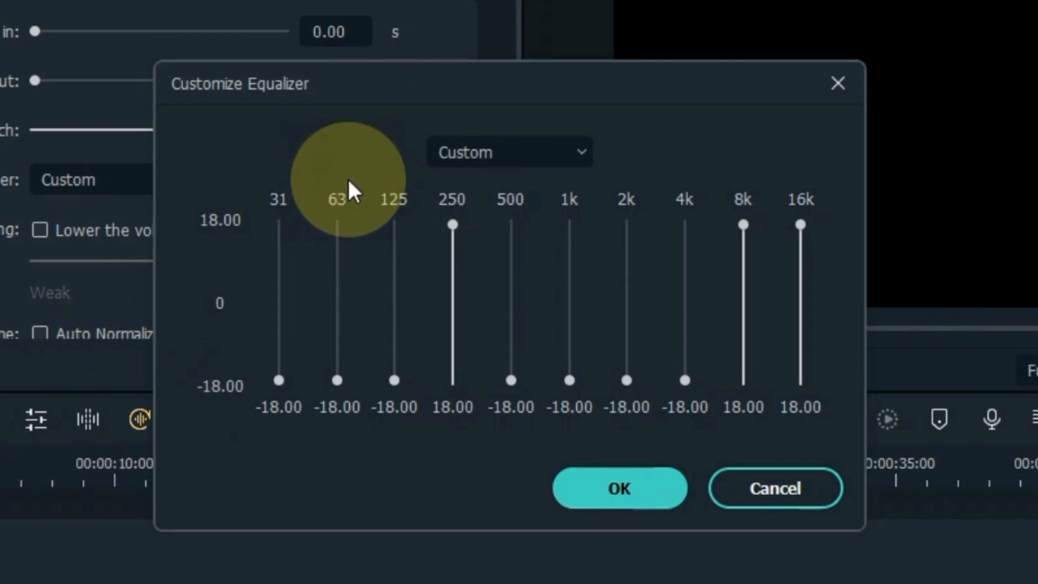
pyautogui.moveTo(475, 263)
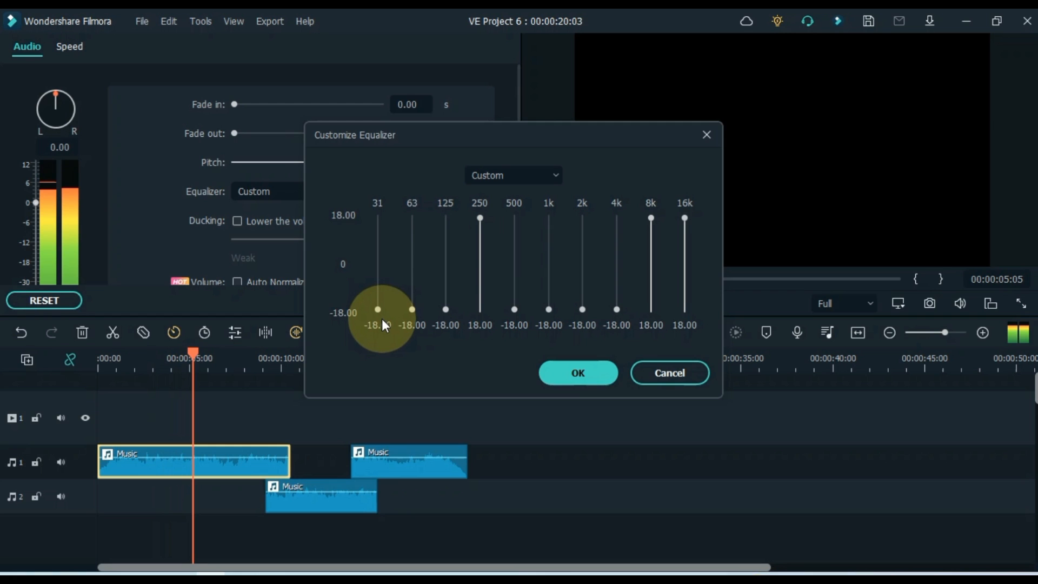
pyautogui.click(578, 372)
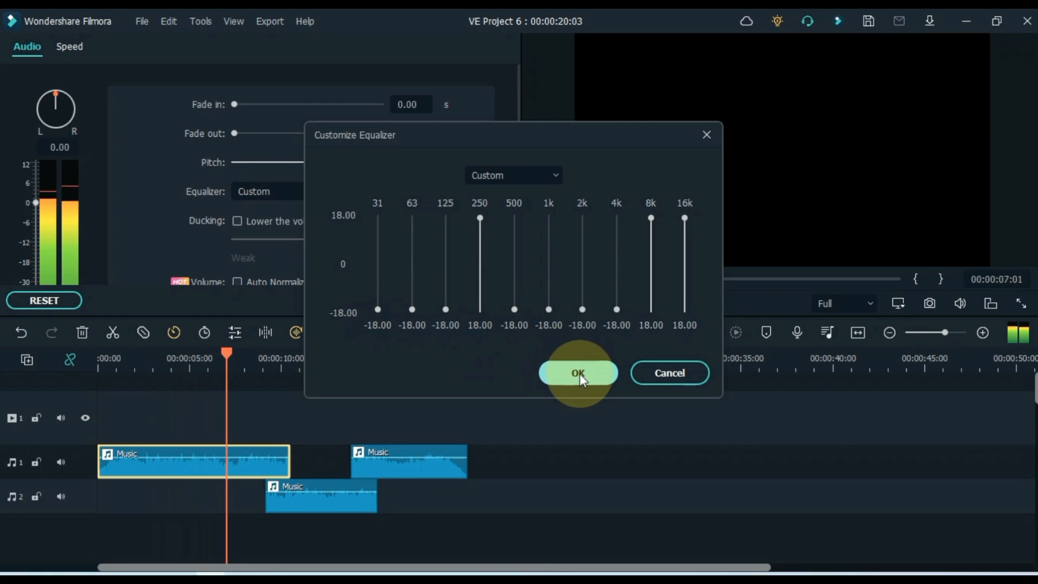
pyautogui.click(578, 373)
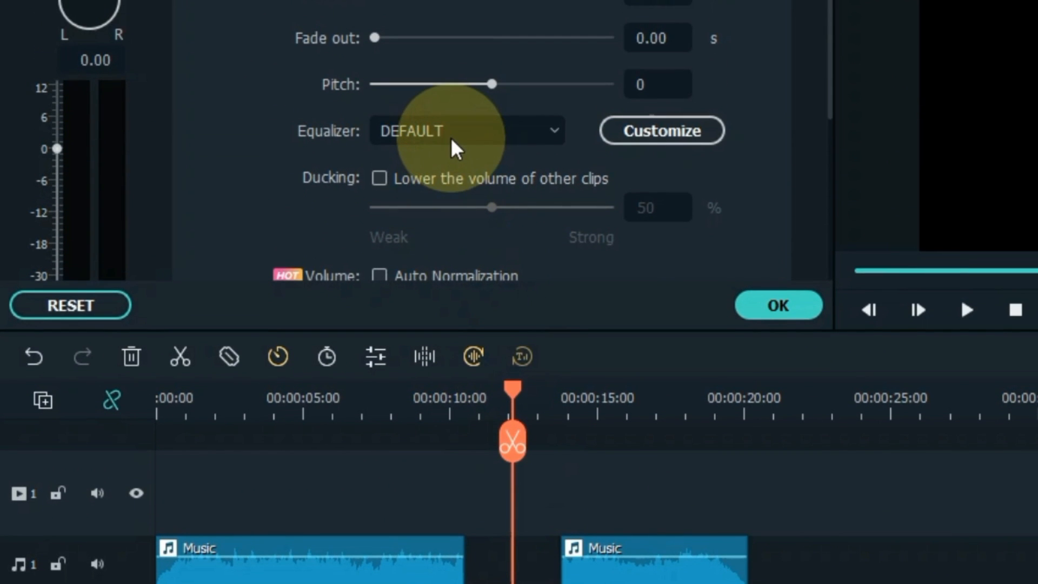
# Step: Choose the Sparkle preset from the Equalizer dropdown for the second-track Music piece
pyautogui.click(466, 131)
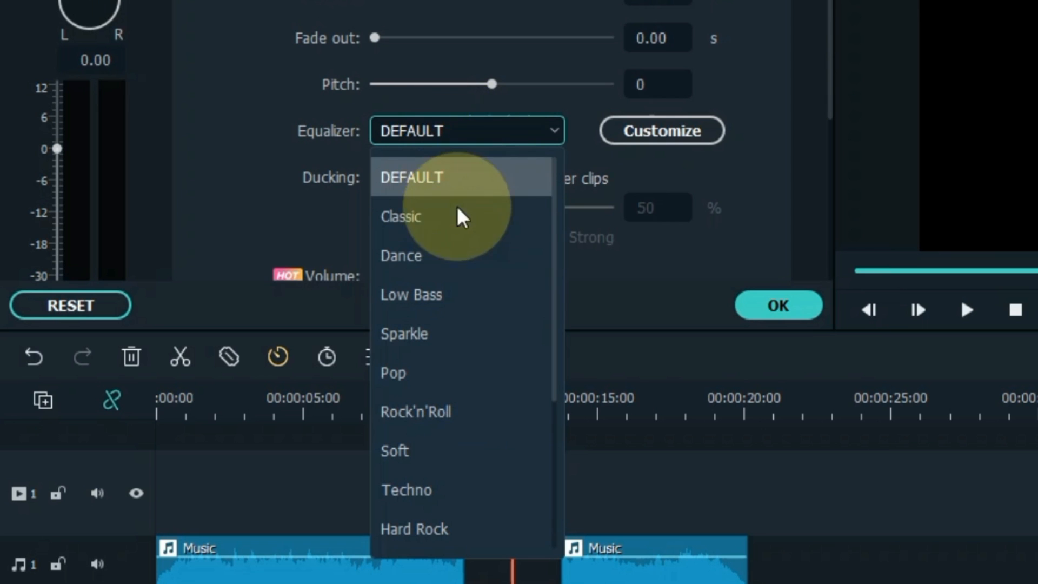
pyautogui.moveTo(450, 353)
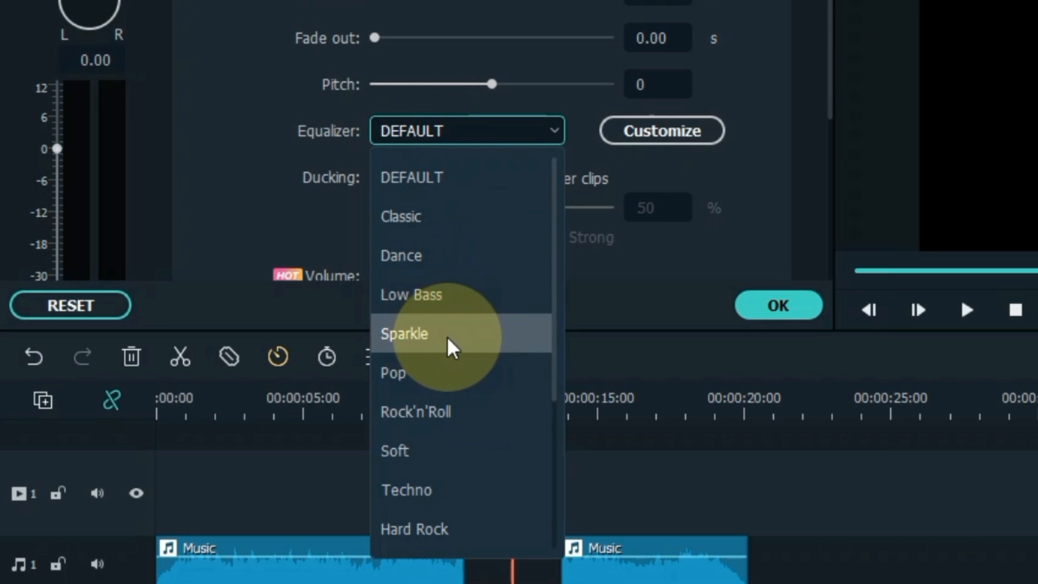
pyautogui.click(406, 334)
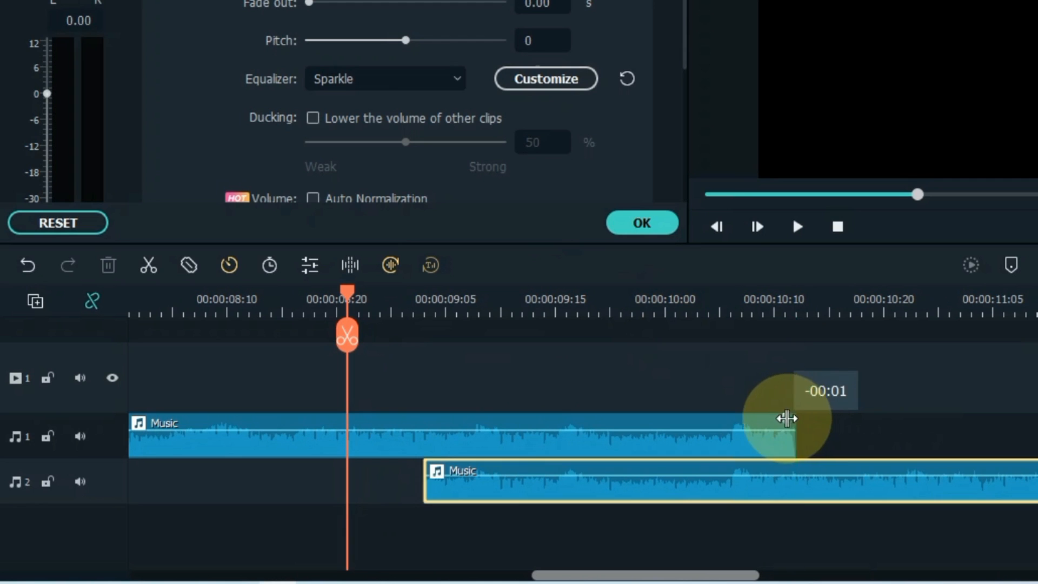
# Step: Add a long fade-out to the end of the first Music piece
pyautogui.moveTo(787, 434); pyautogui.dragTo(430, 434)
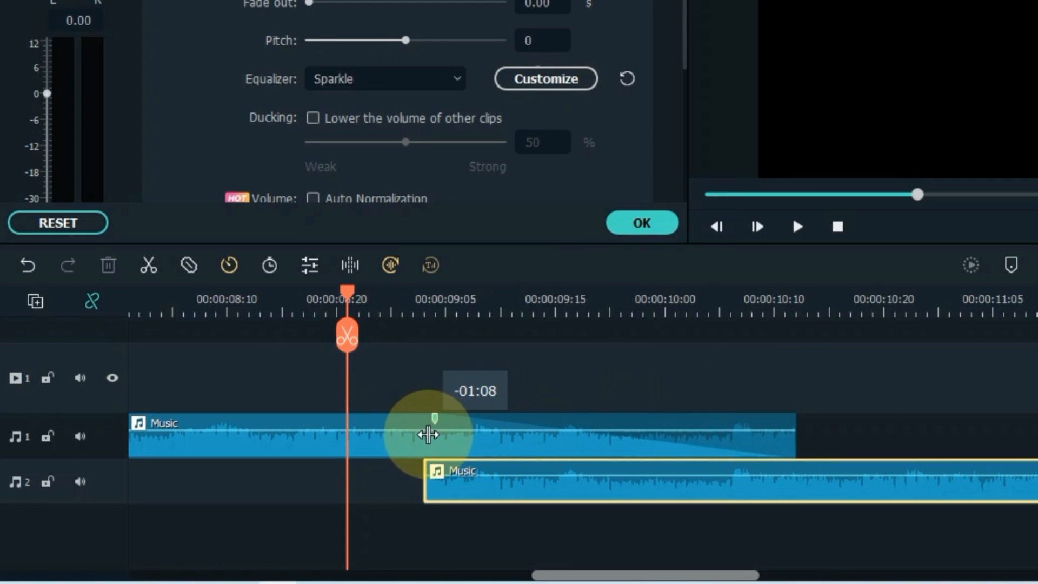
pyautogui.moveTo(430, 436); pyautogui.dragTo(467, 469)
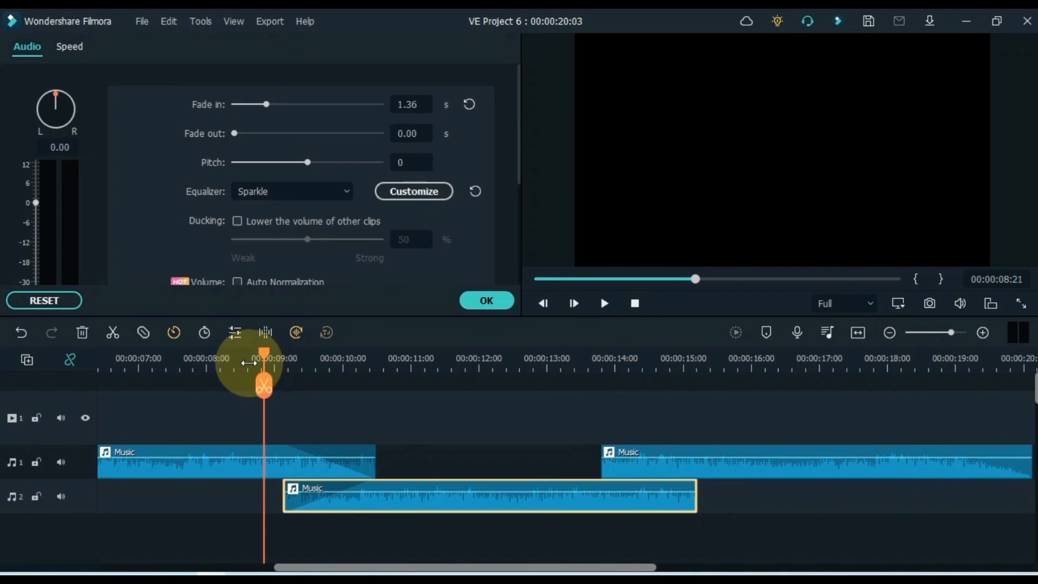
pyautogui.click(605, 303)
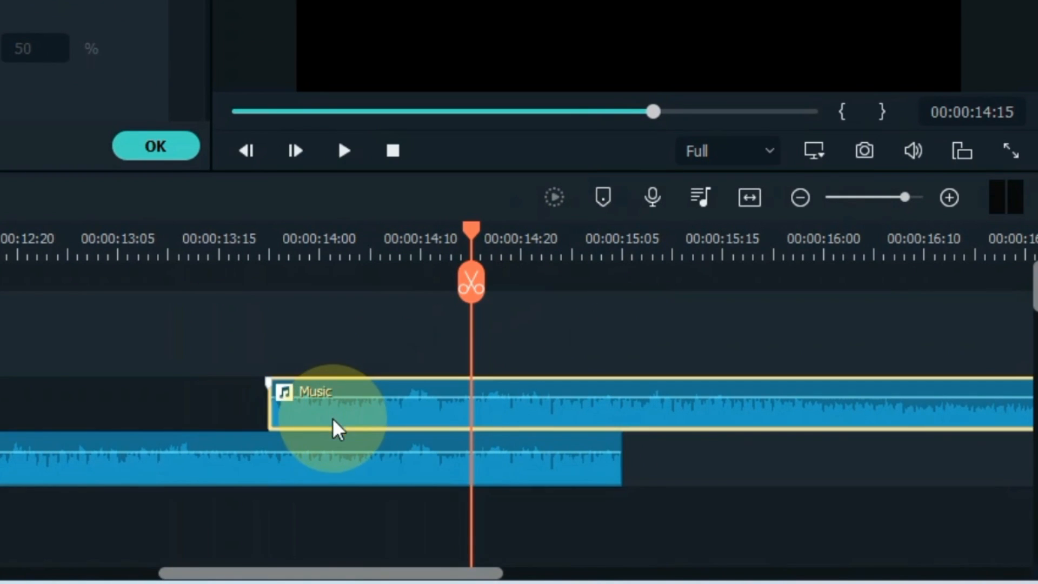
# Step: Add a long fade-in to the third Music piece and play back the fades
pyautogui.moveTo(331, 424); pyautogui.dragTo(622, 403)
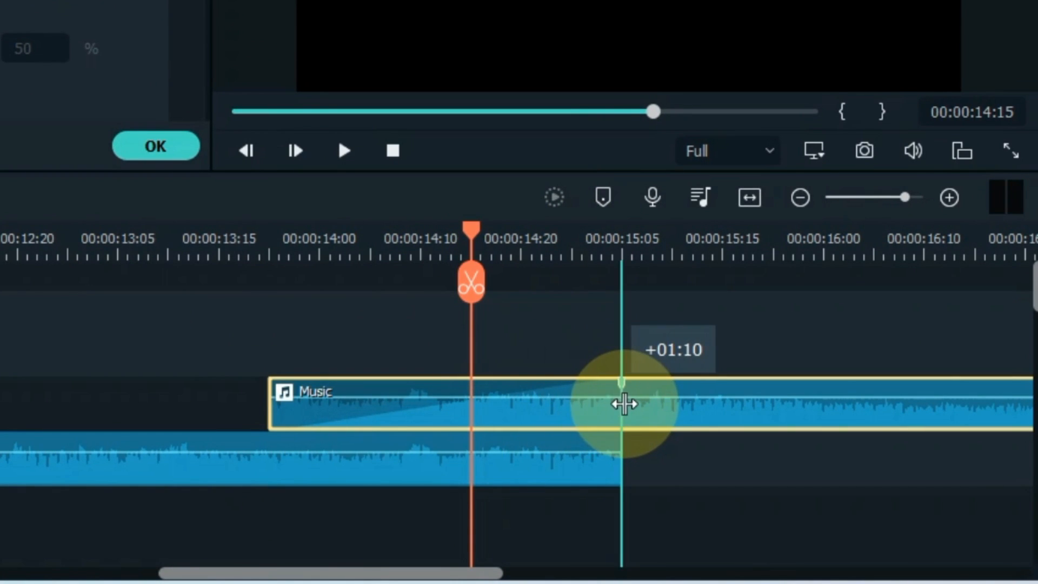
pyautogui.moveTo(619, 404); pyautogui.dragTo(387, 460)
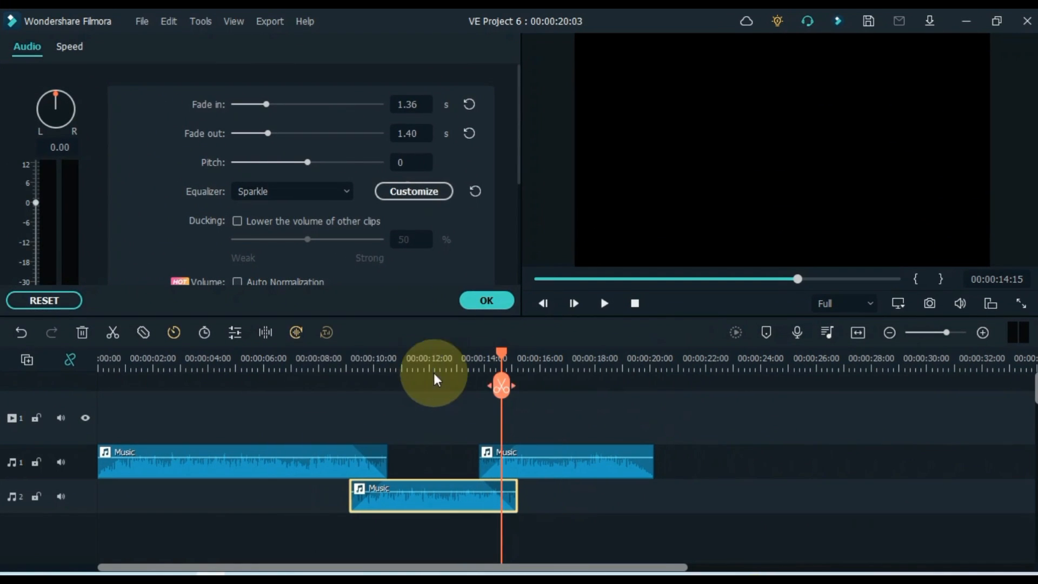
pyautogui.click(604, 303)
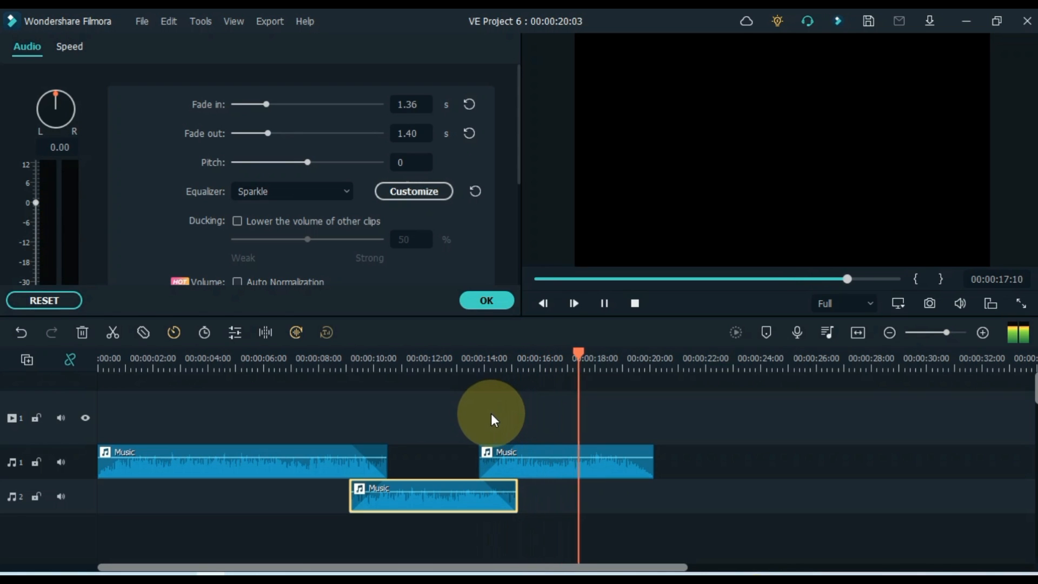
pyautogui.click(486, 300)
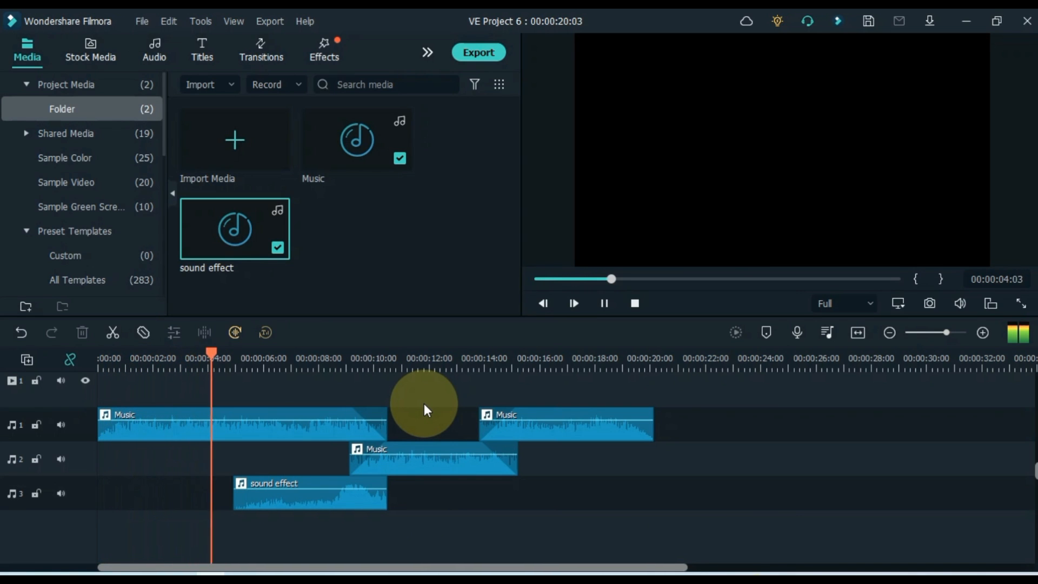
# Step: Play back the three-track mix with the sound effect under the first Music piece
pyautogui.click(573, 303)
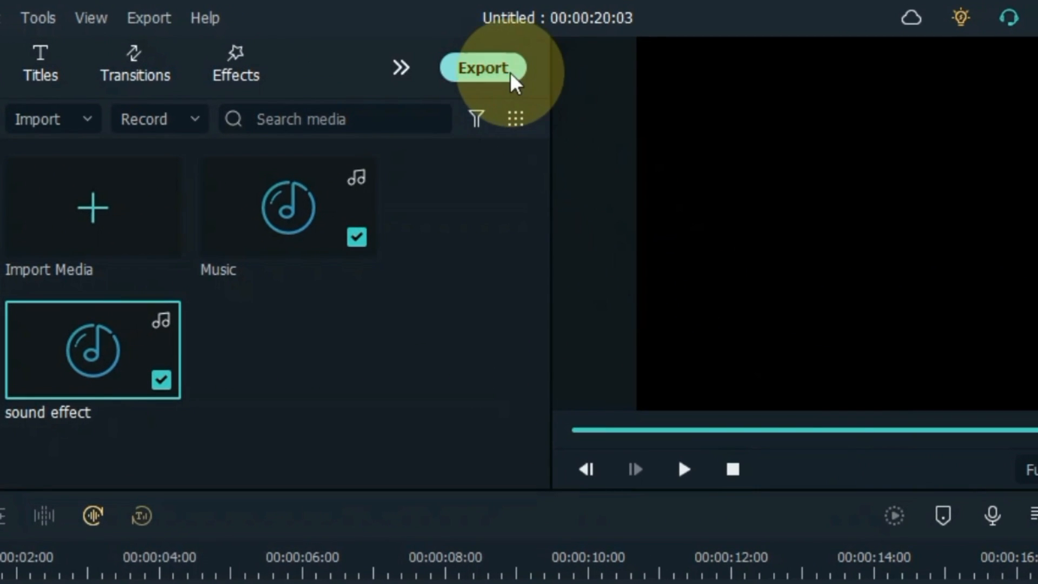
# Step: Export the project audio as MP3 named 'music' and open its output folder
pyautogui.click(483, 68)
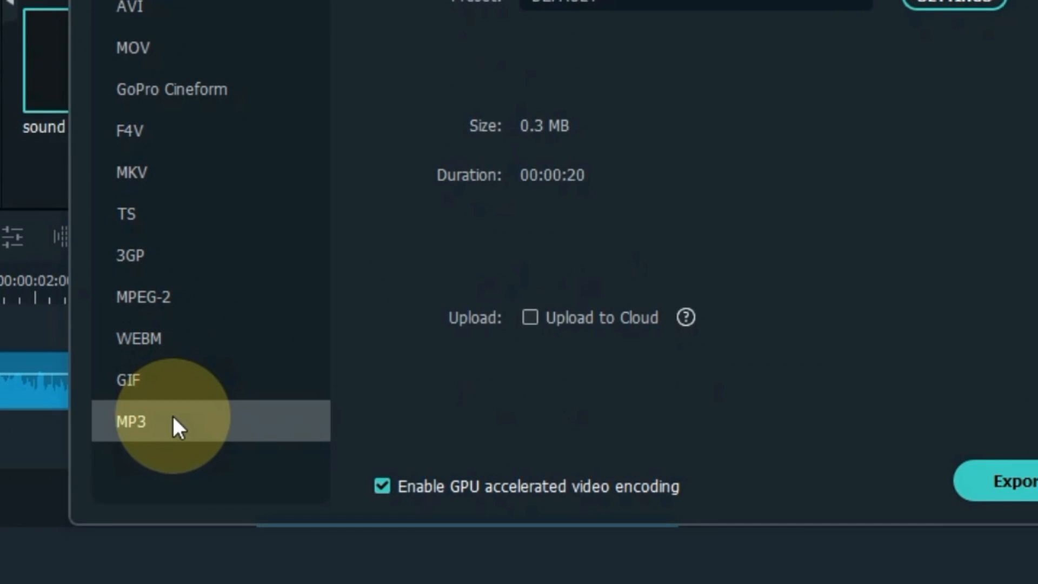
pyautogui.click(132, 421)
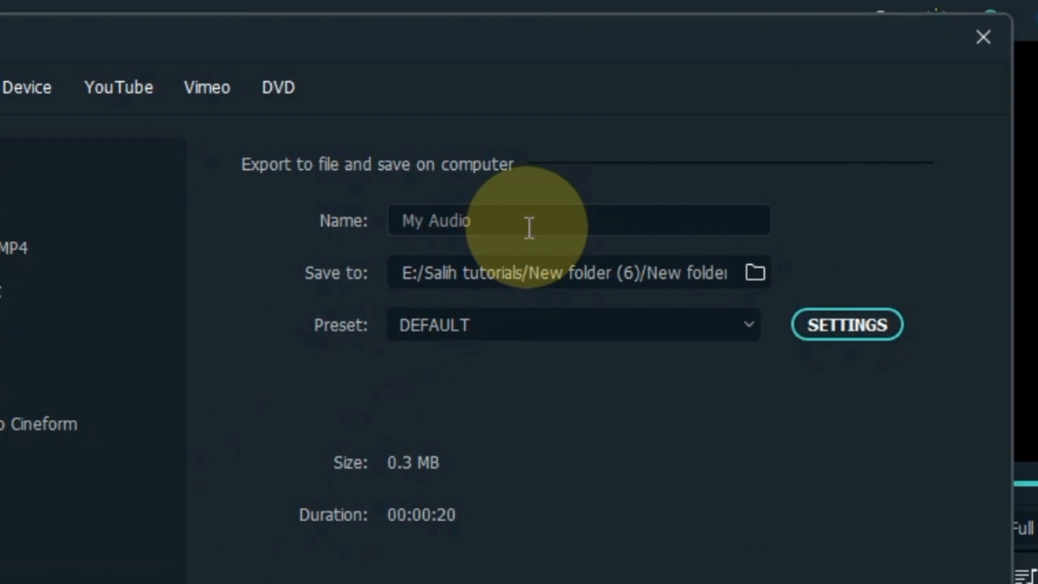
pyautogui.write('music')
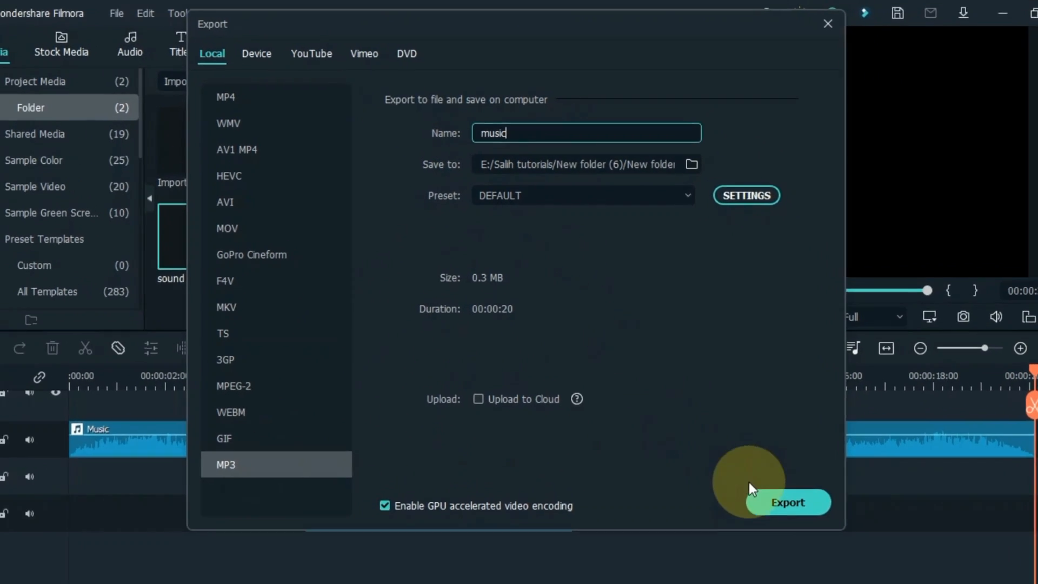
pyautogui.click(788, 502)
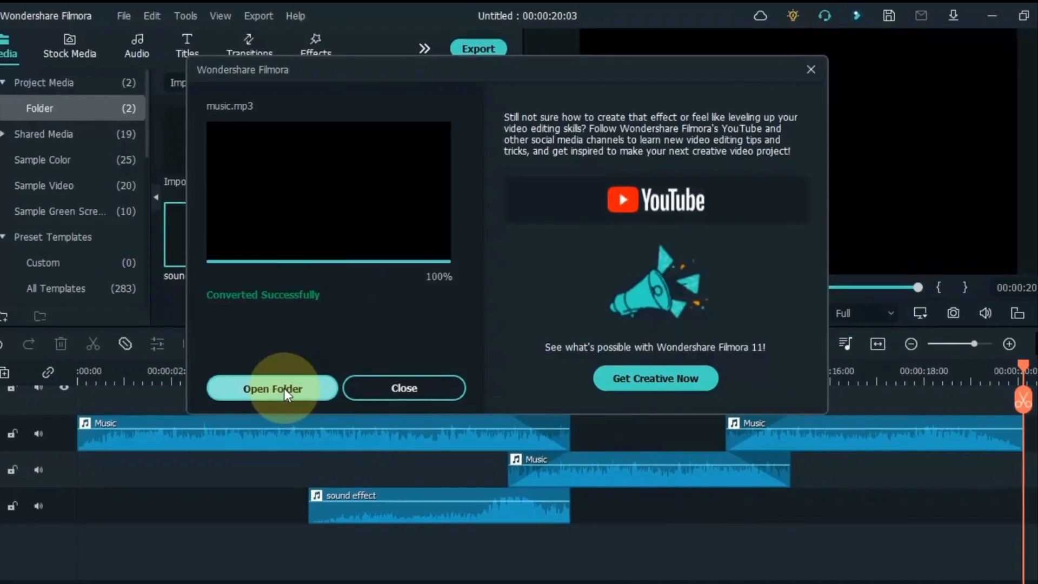
pyautogui.click(272, 388)
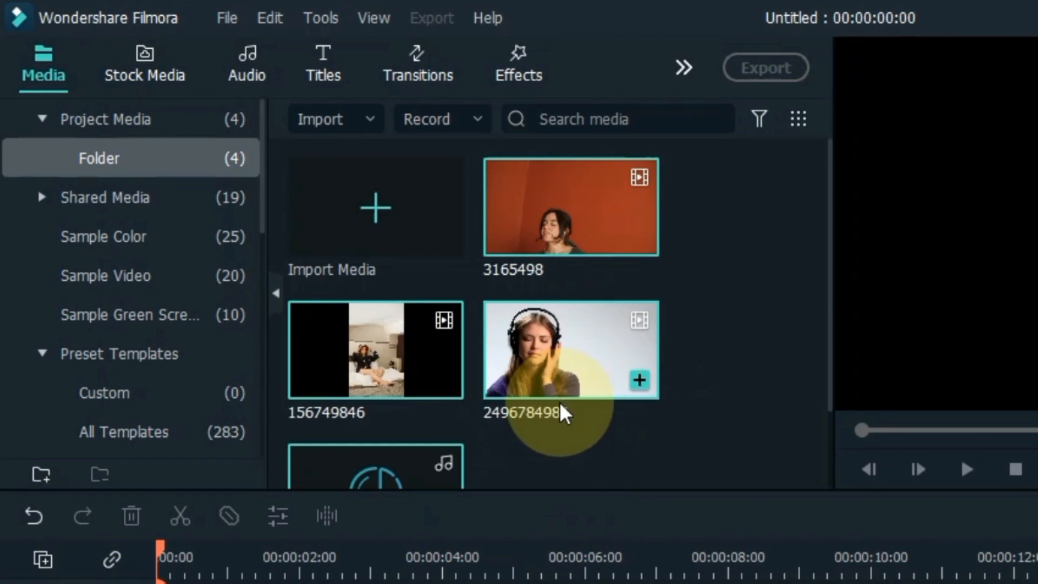
# Step: Scroll the new project's media library holding the three video clips and music file
pyautogui.scroll(-3)
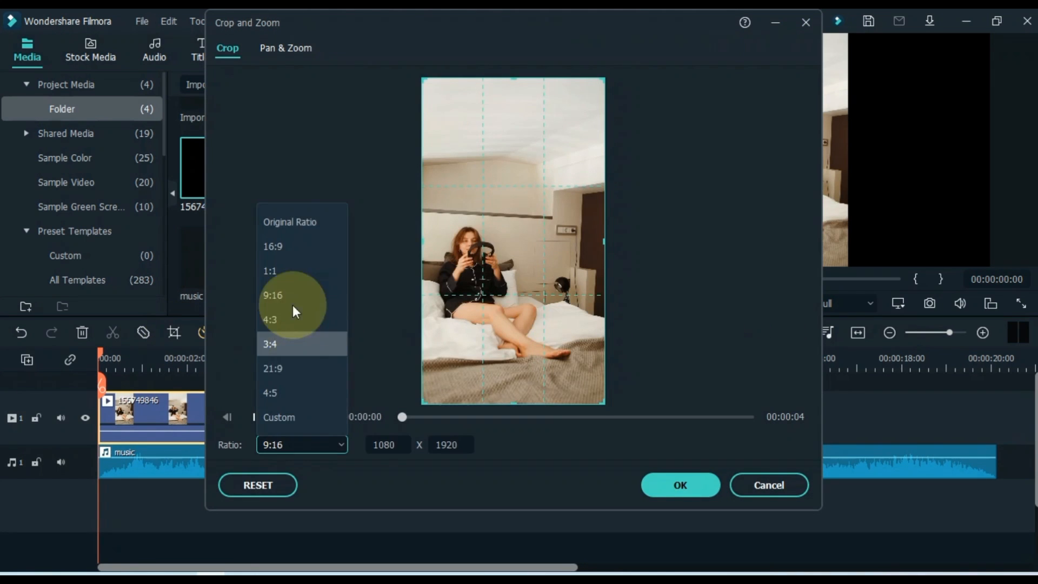
# Step: Crop the bedroom clip to a new aspect ratio and split the headphones clip to trim it
pyautogui.click(680, 485)
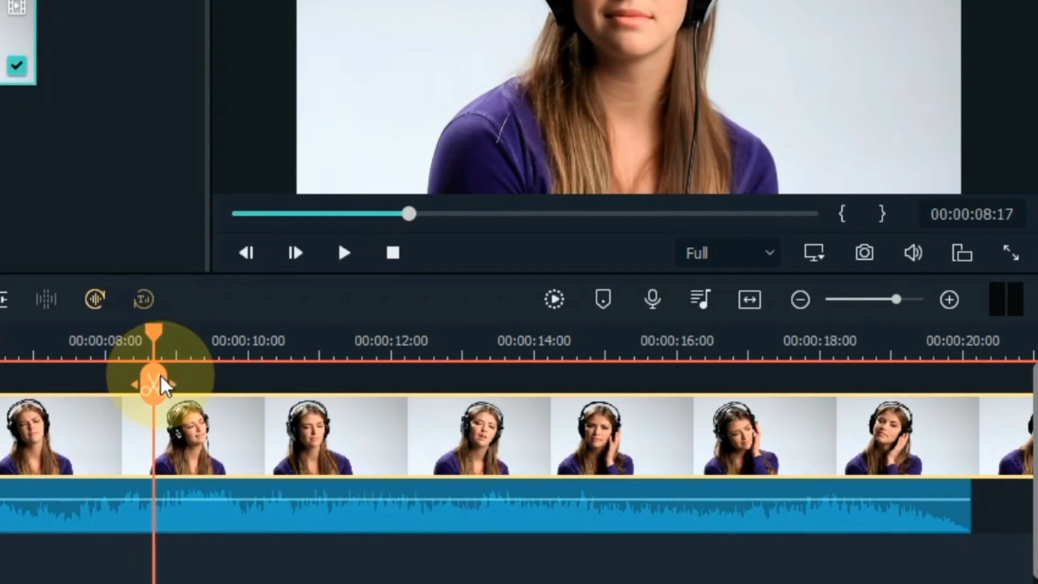
pyautogui.click(154, 385)
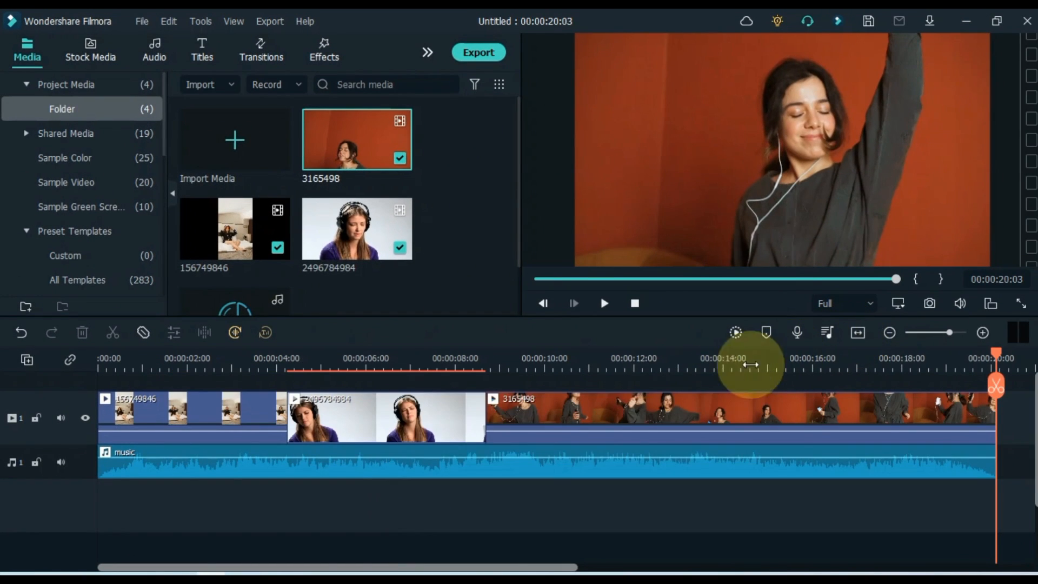
pyautogui.moveTo(401, 519)
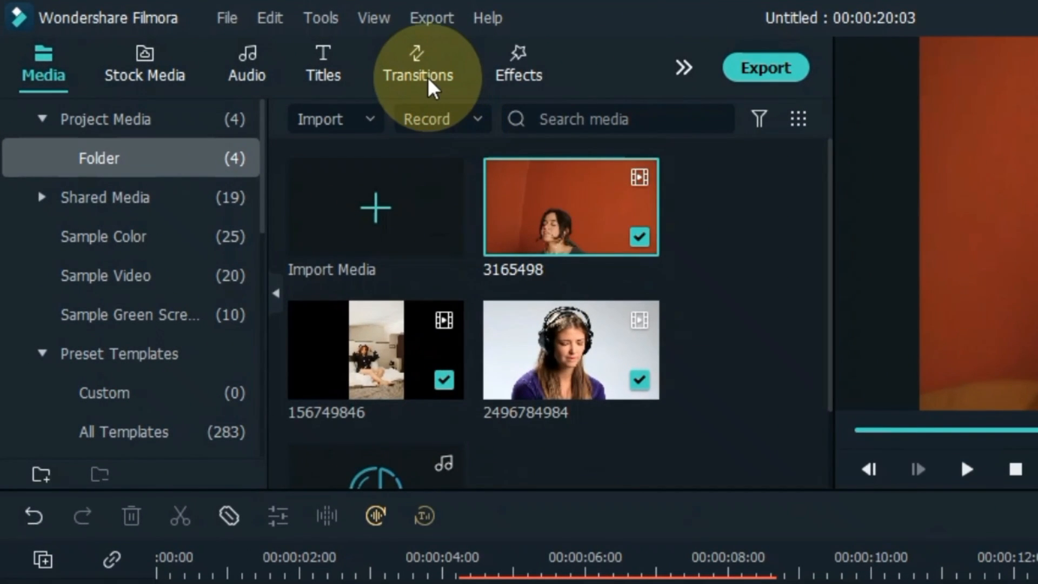
# Step: Open the Transitions library and search for 'fade' to find the Fade transition
pyautogui.click(418, 58)
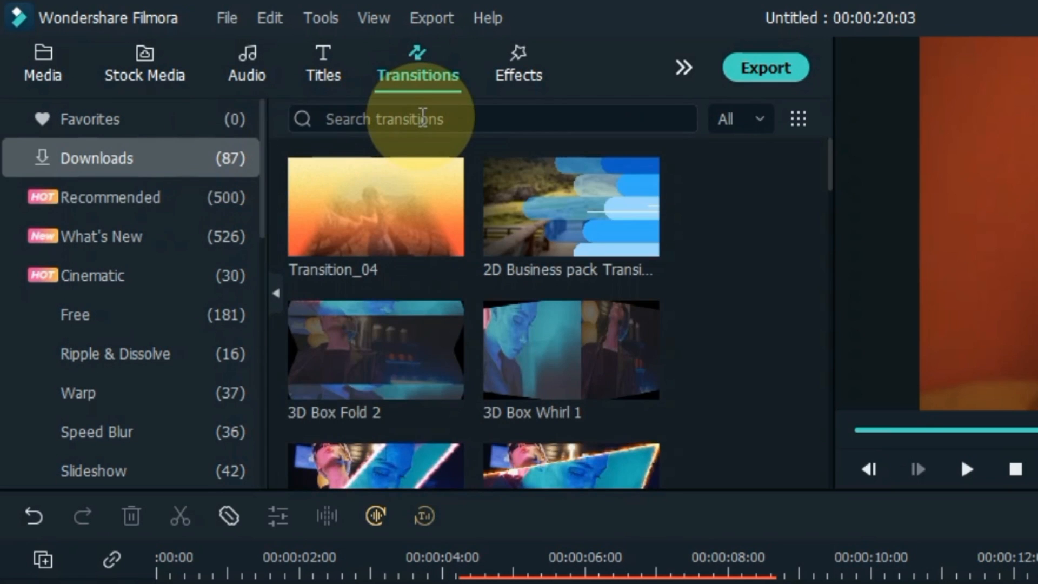
pyautogui.write('fade')
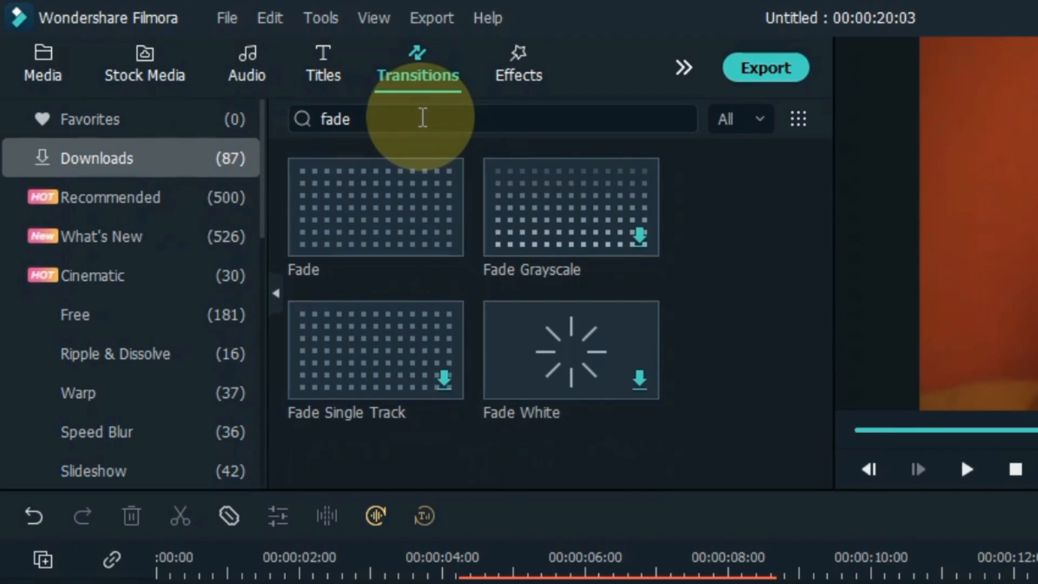
pyautogui.moveTo(335, 209)
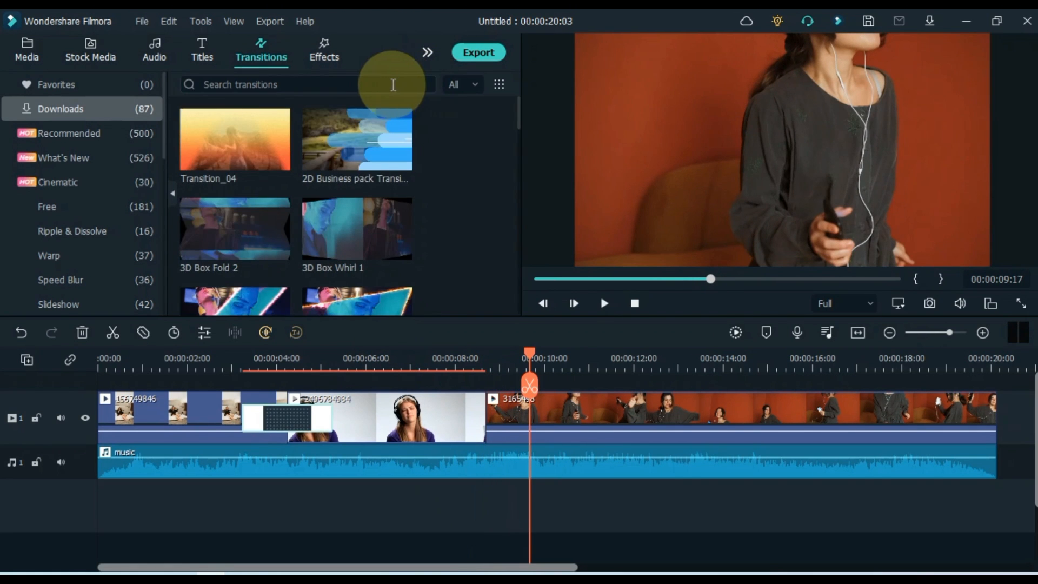
# Step: Find the Shock transition by searching 'sho', then preview it between clips 2 and 3
pyautogui.write('shock')
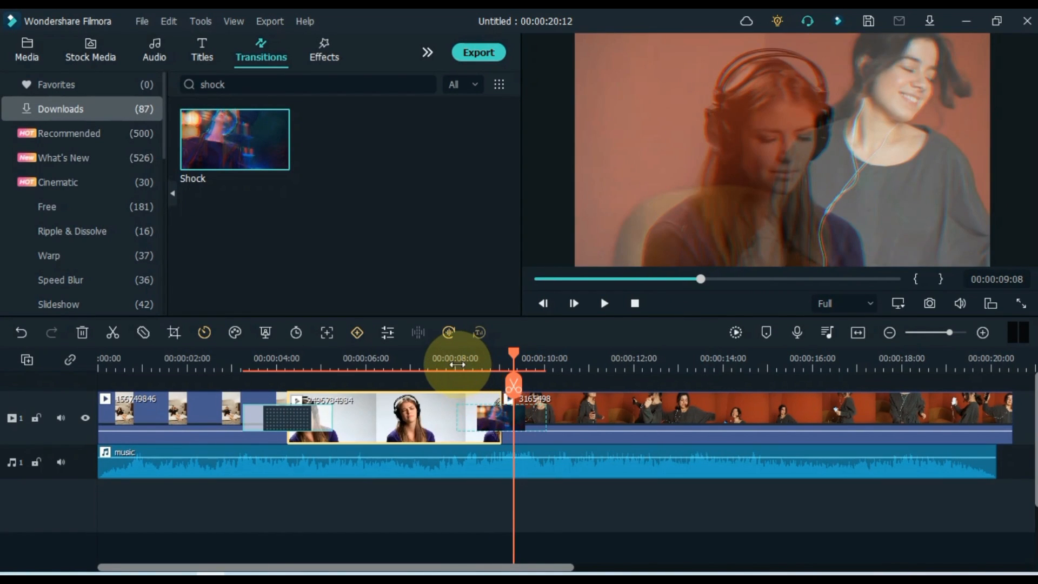
pyautogui.click(604, 303)
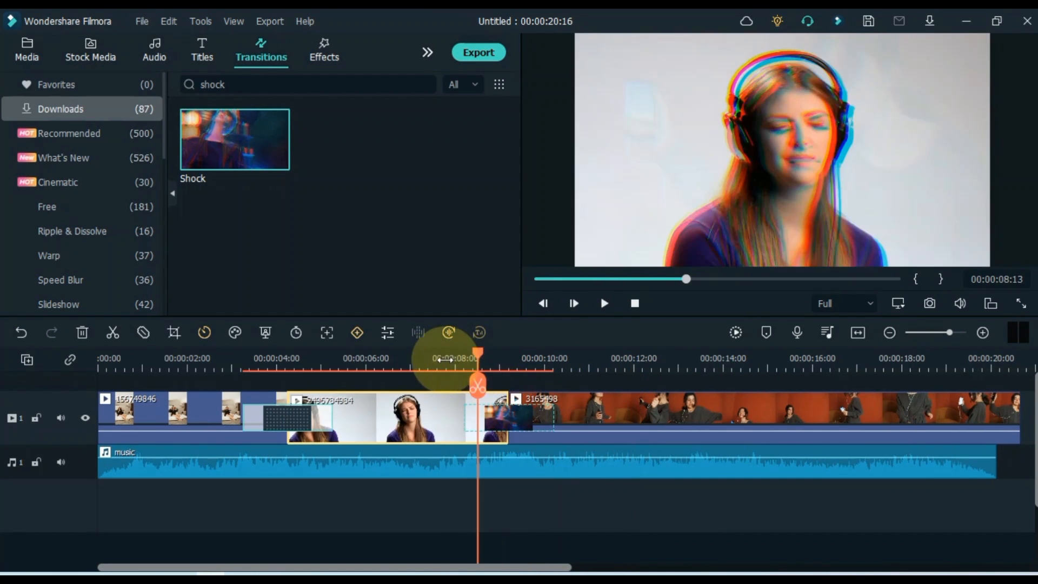
pyautogui.click(604, 303)
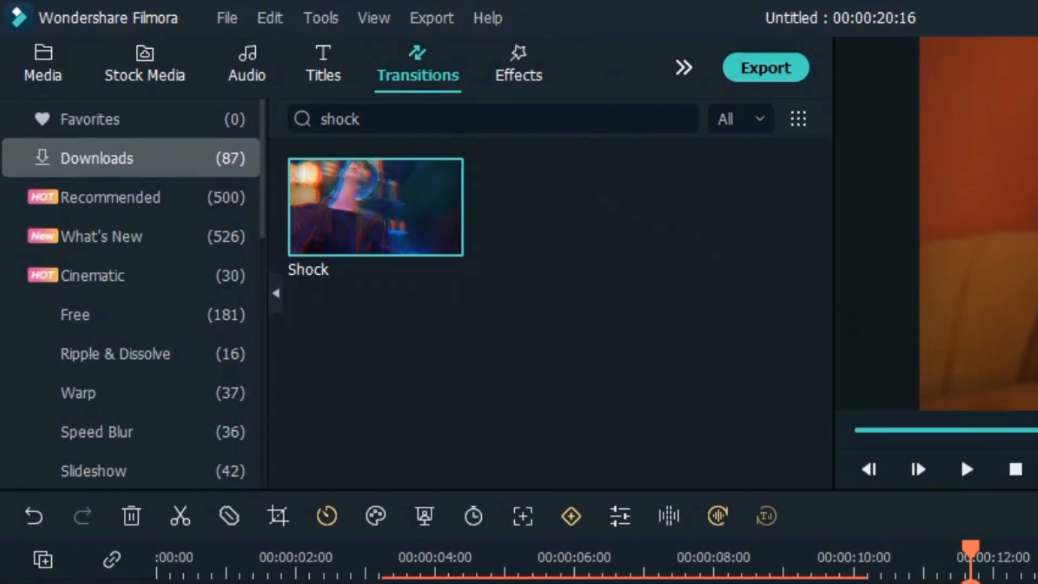
# Step: Search transitions for 'fad' again and check the closing Fade on the final clip
pyautogui.click(622, 116)
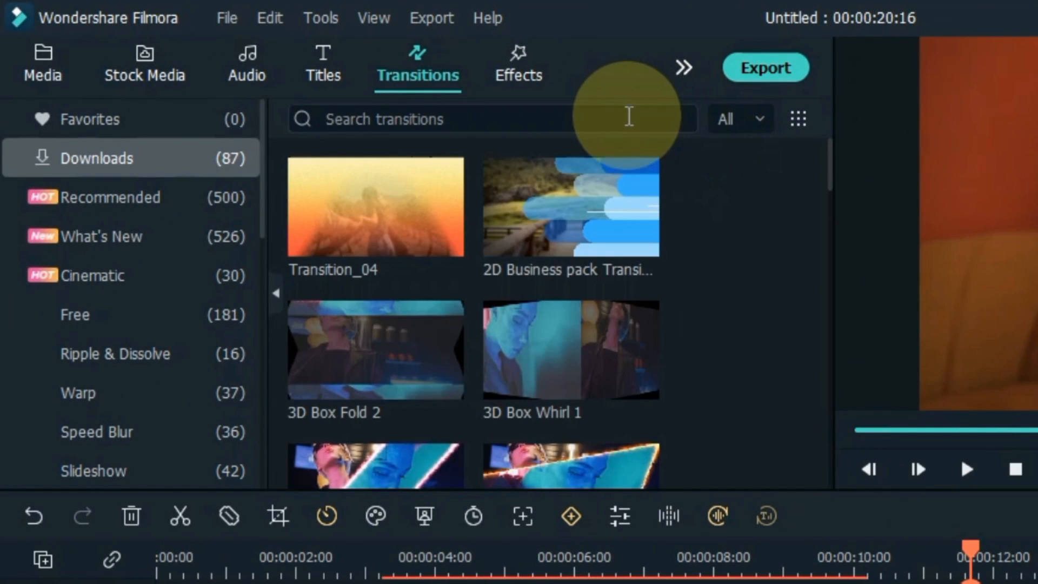
pyautogui.write('fade')
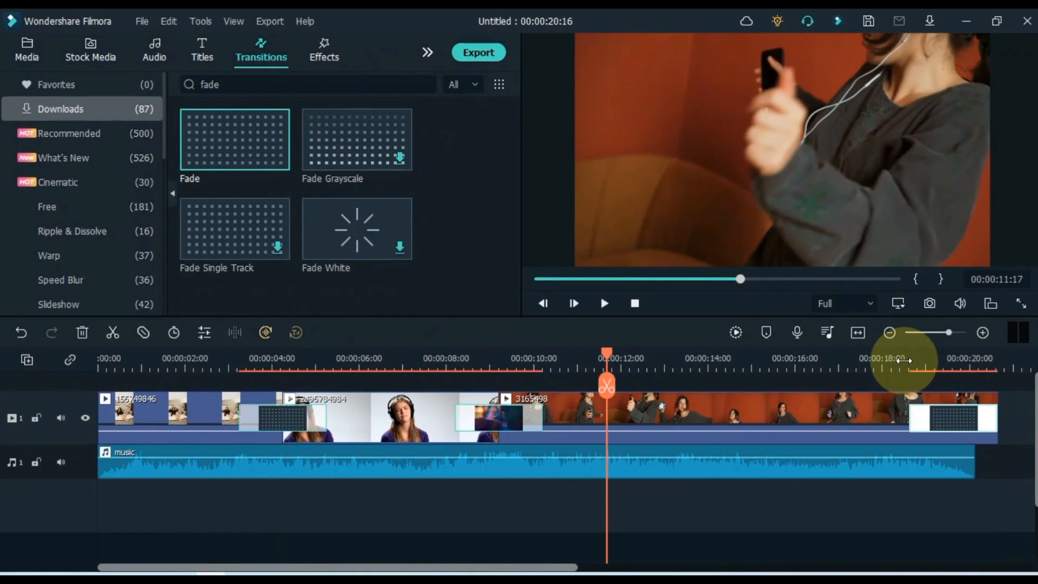
pyautogui.click(604, 303)
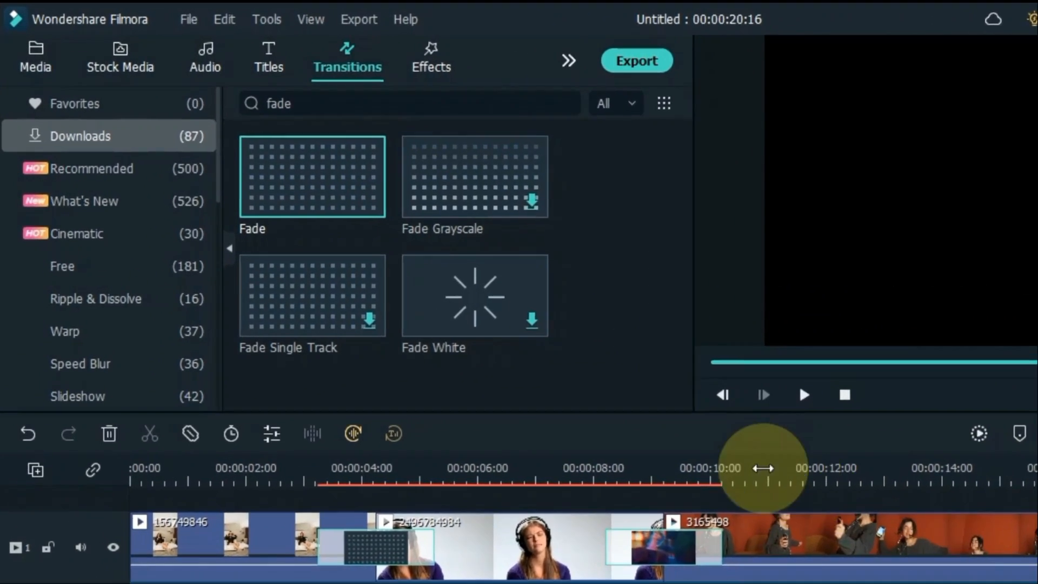
# Step: Place the Cinema 21:9 effect from the Effects library on a new layer above the clips
pyautogui.click(430, 54)
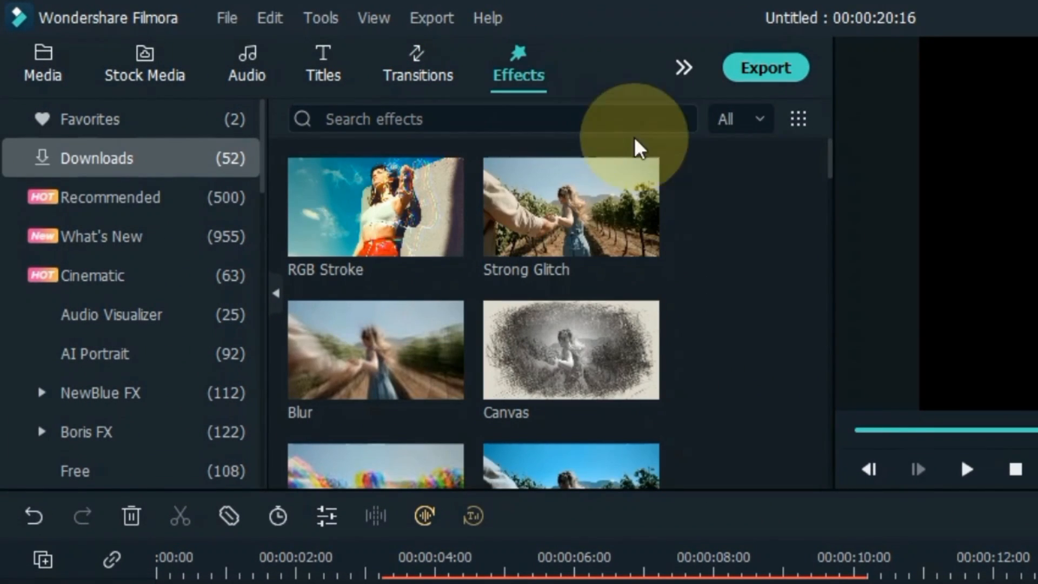
pyautogui.scroll(-3)
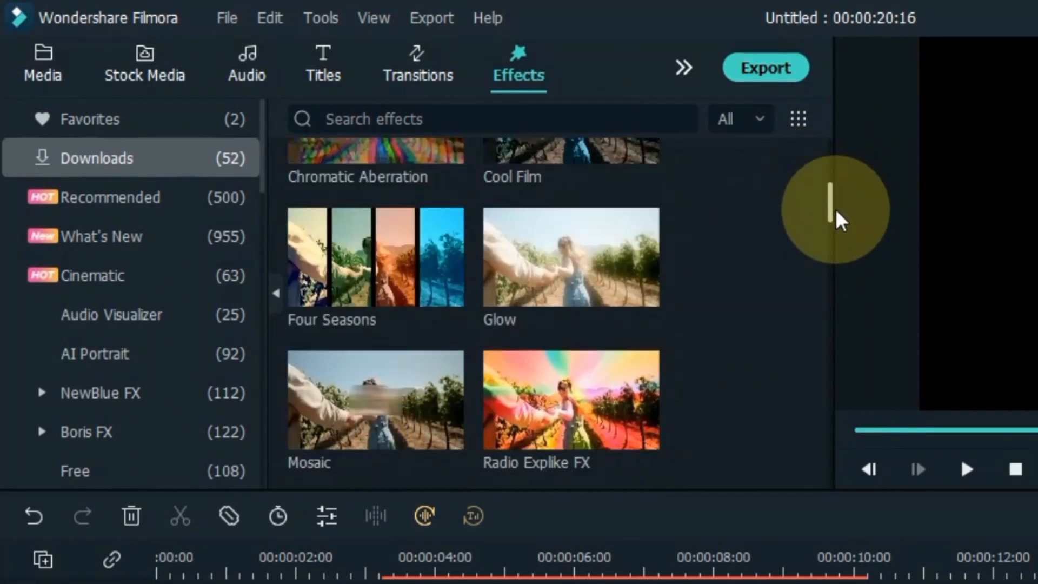
pyautogui.scroll(-3)
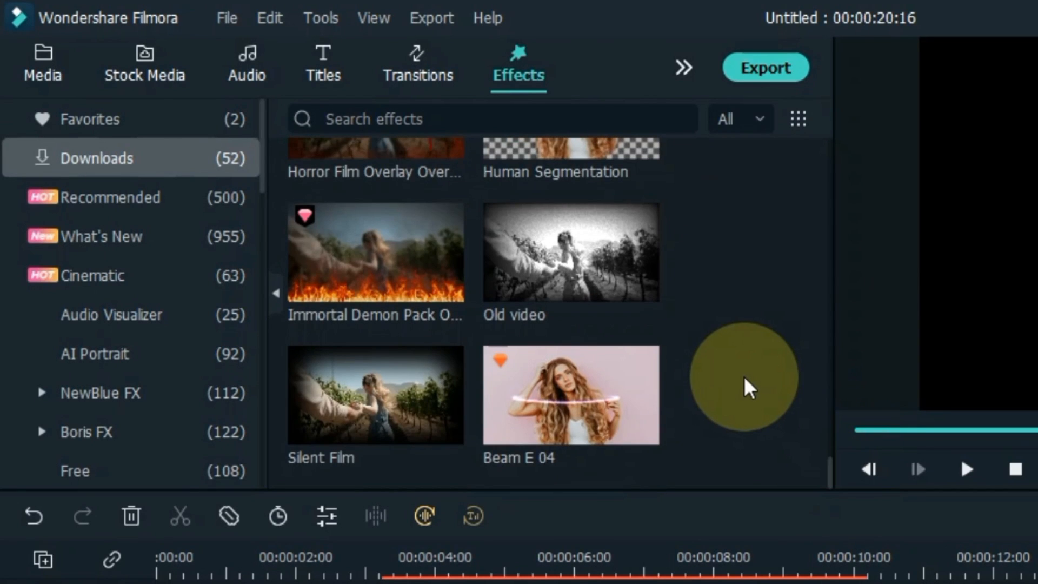
pyautogui.scroll(-3)
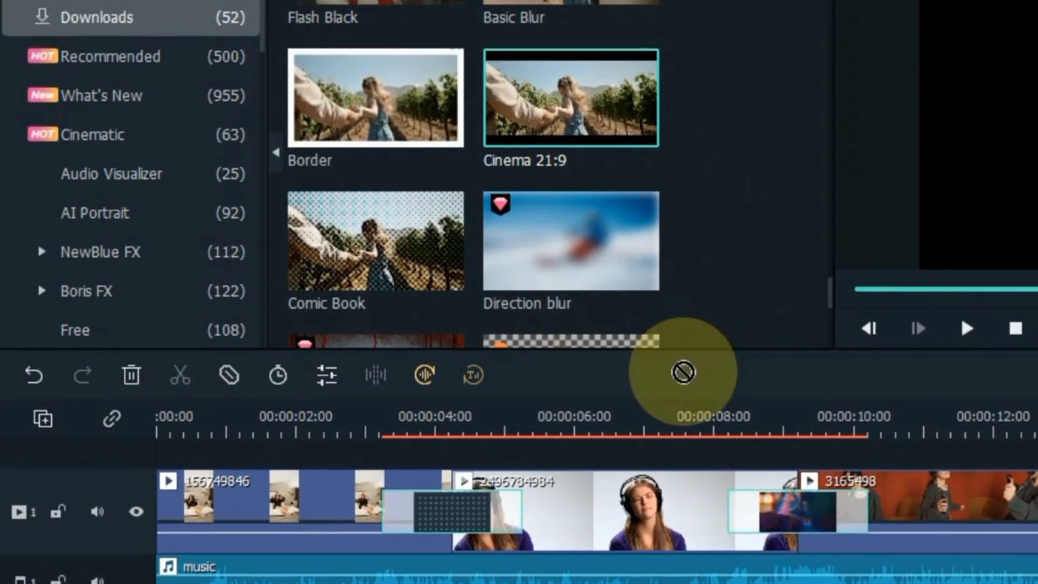
pyautogui.moveTo(570, 97); pyautogui.dragTo(331, 477)
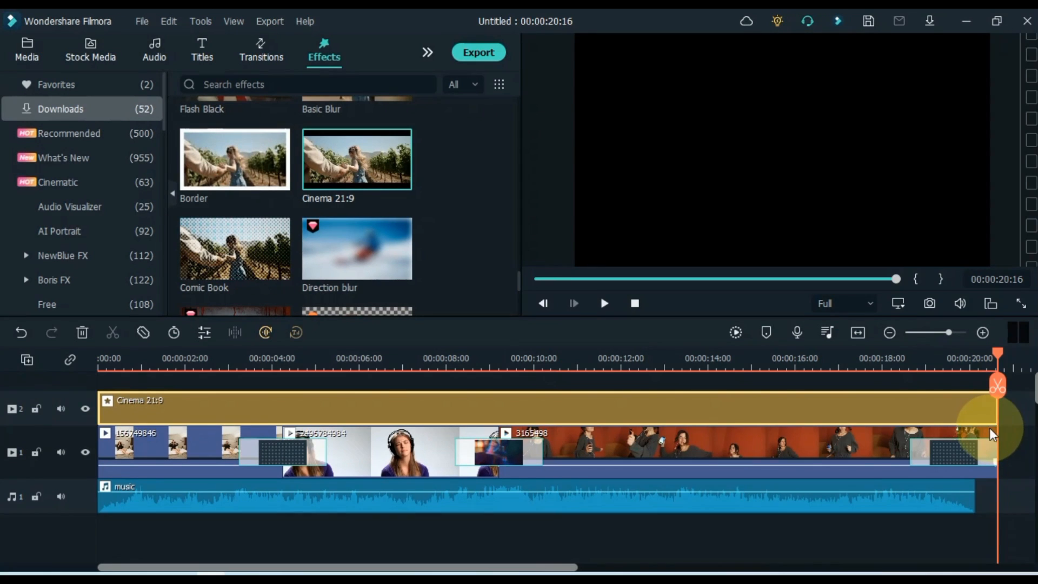
# Step: Extend Cinema 21:9 to the video's end and preview the letterboxed headphones clip
pyautogui.click(604, 303)
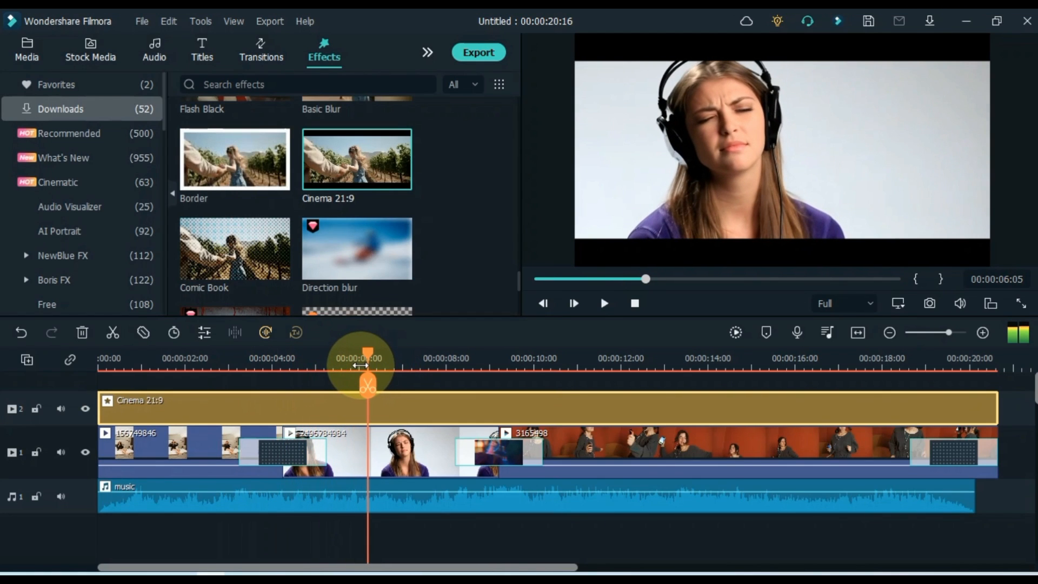
pyautogui.moveTo(367, 351); pyautogui.dragTo(349, 352)
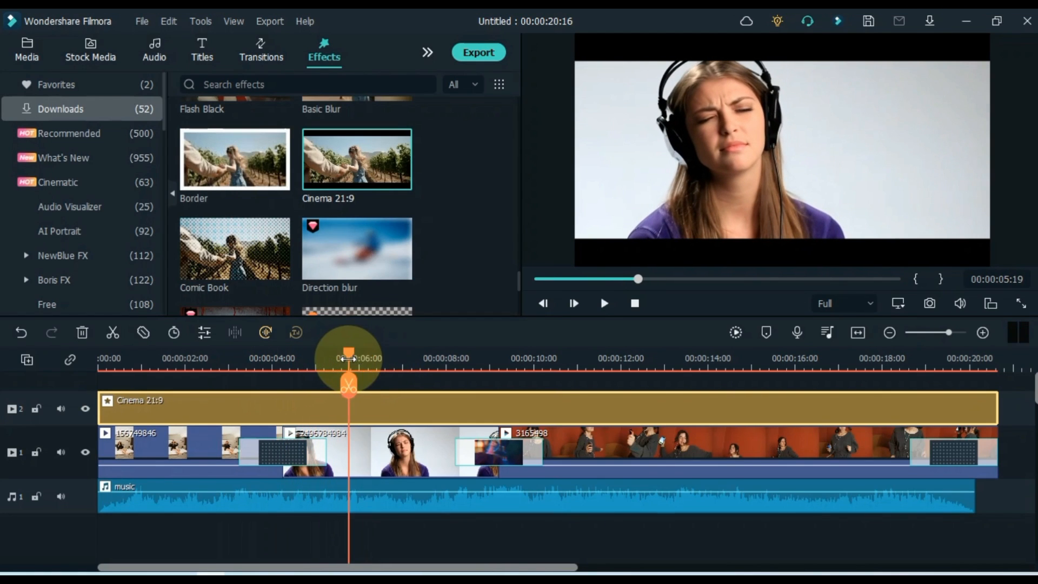
pyautogui.click(603, 303)
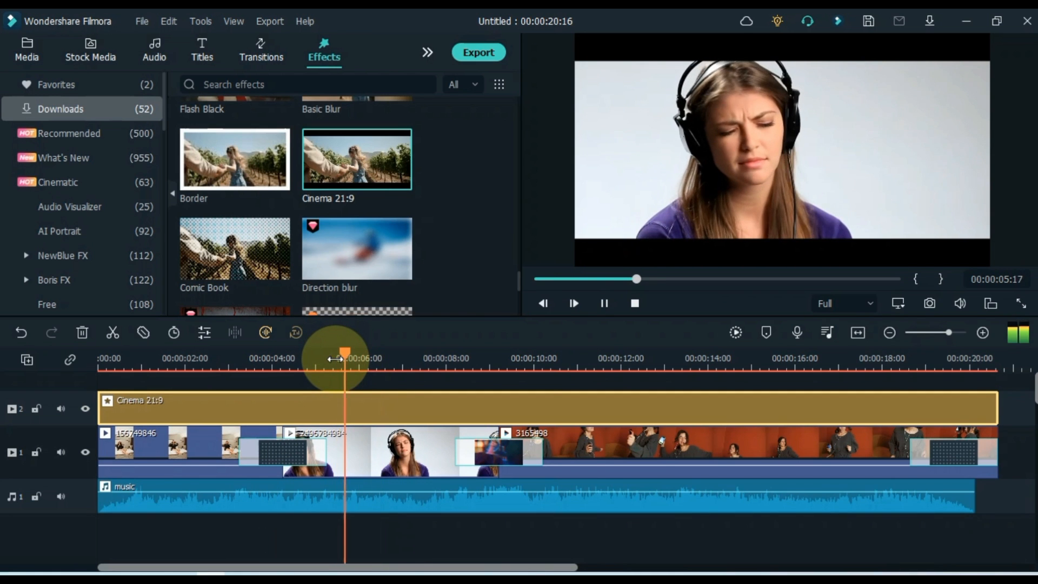
pyautogui.click(604, 303)
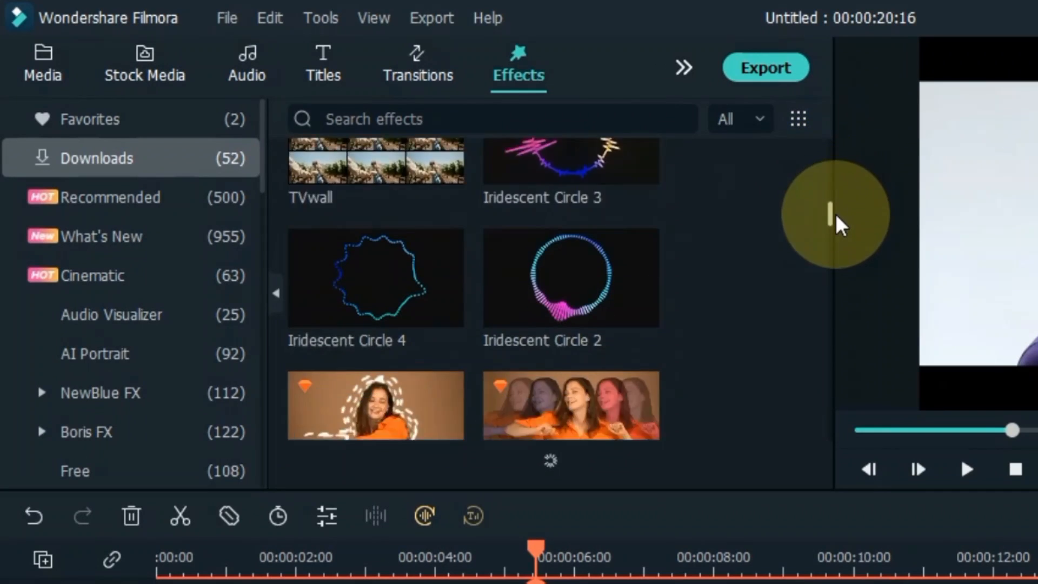
# Step: Place Flash Black on track 3 from about 00:05, ending around 00:10
pyautogui.scroll(-3)
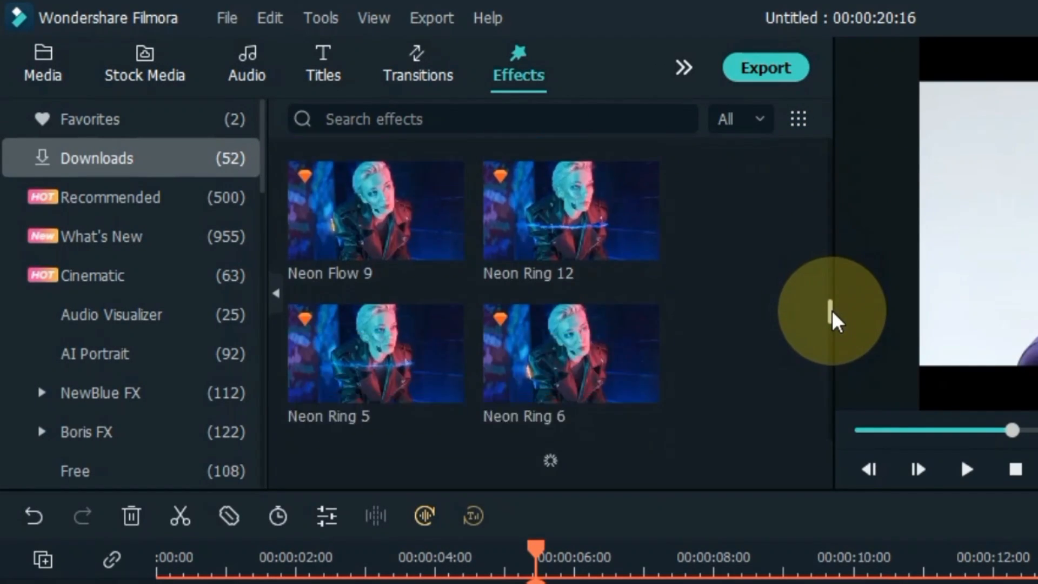
pyautogui.scroll(-3)
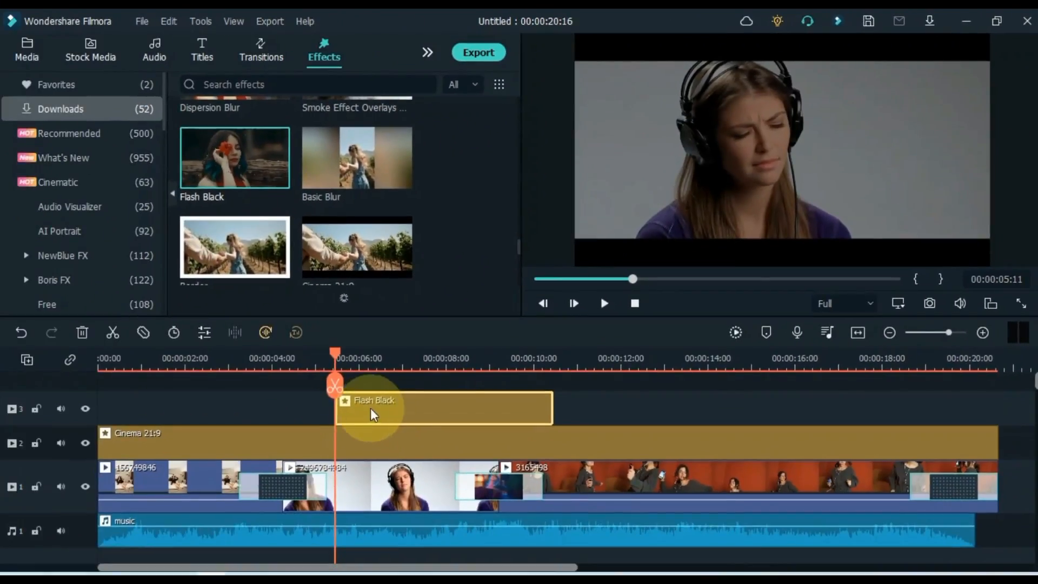
pyautogui.moveTo(551, 407)
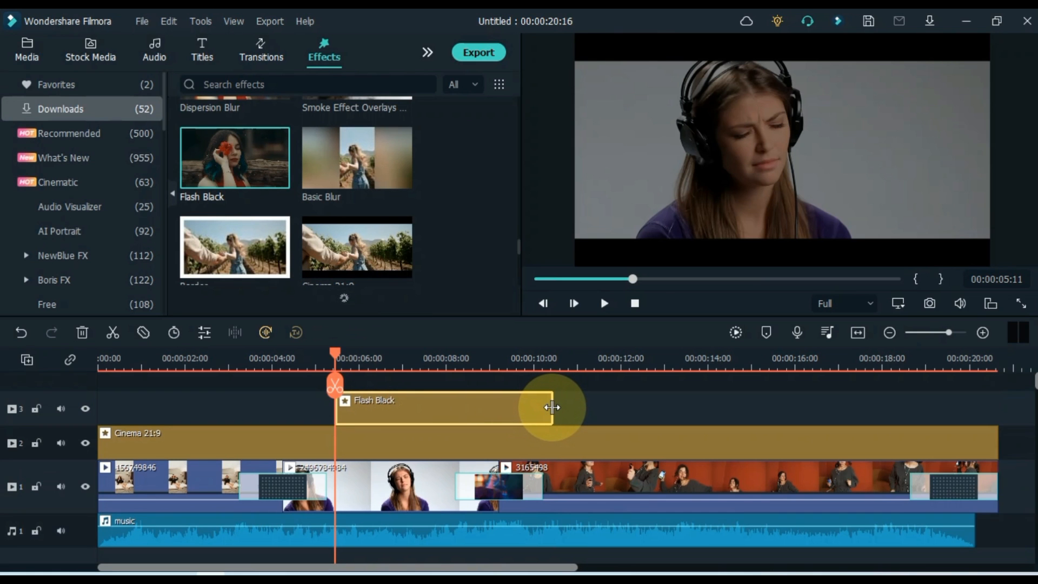
pyautogui.click(605, 303)
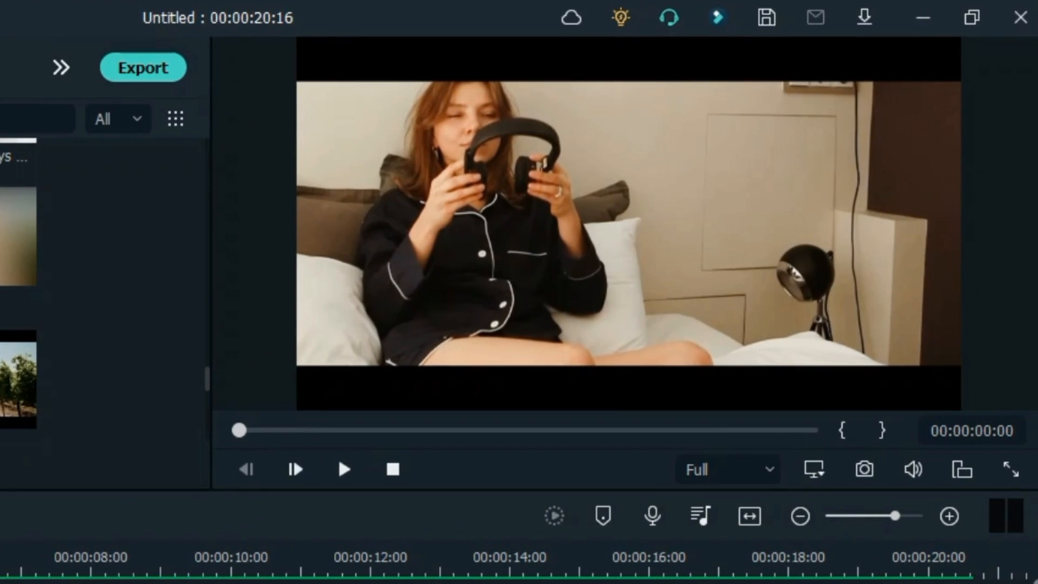
# Step: Play the finished video from the start in the preview window
pyautogui.click(343, 469)
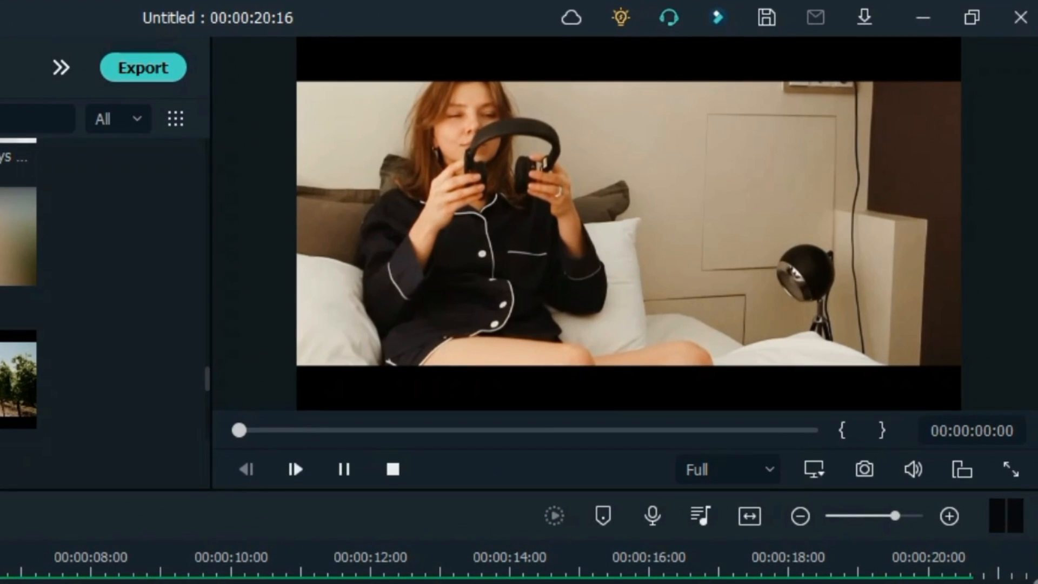